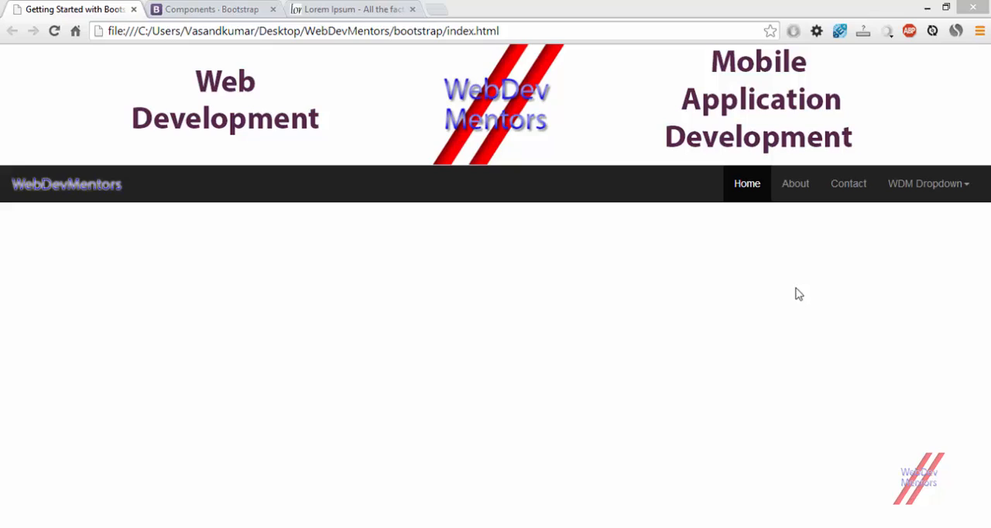
{"action": "left_click", "coordinate": [926, 184]}
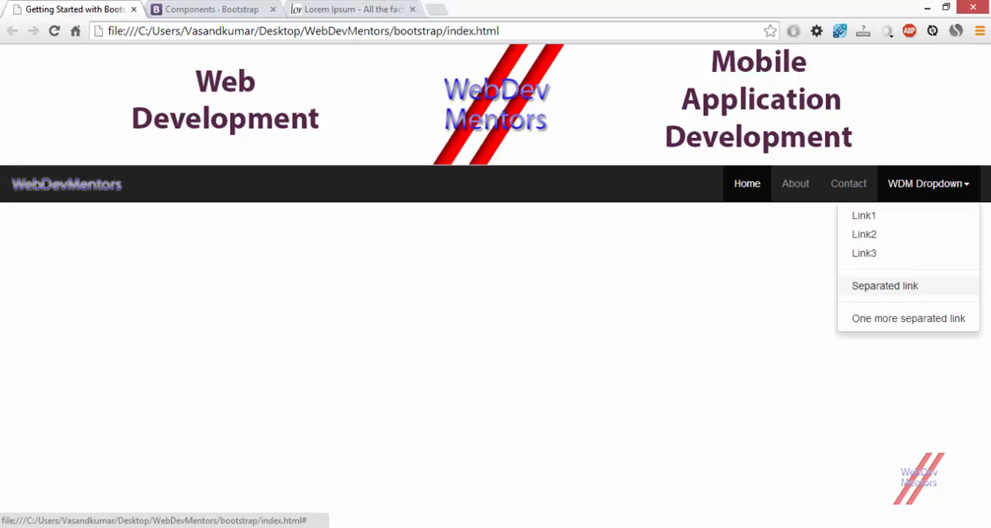
{"action": "left_click", "coordinate": [927, 183]}
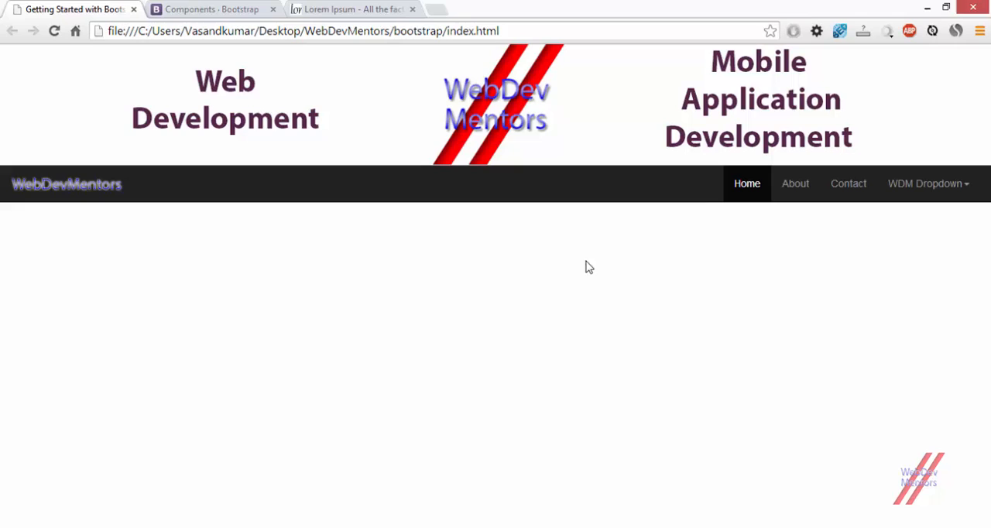
{"action": "mouse_move", "coordinate": [816, 204]}
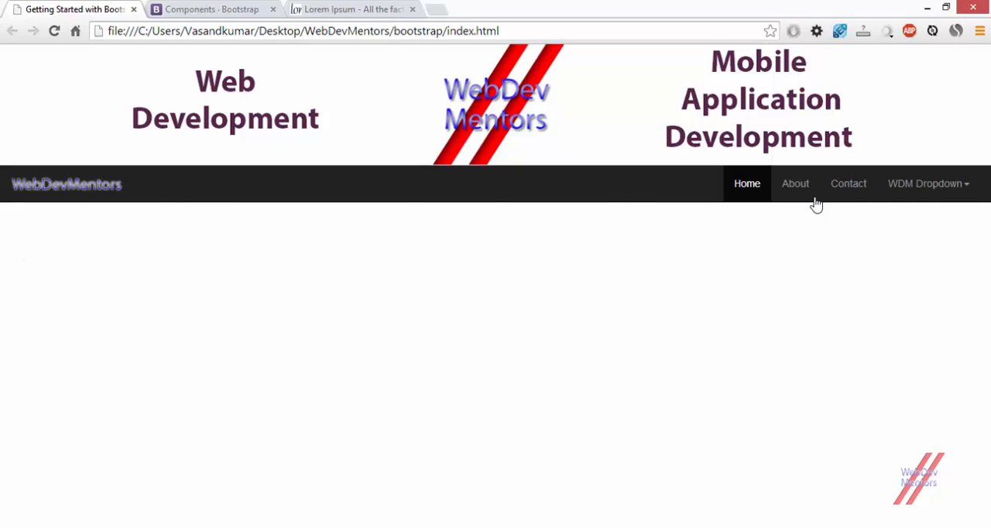
{"action": "mouse_move", "coordinate": [4, 289]}
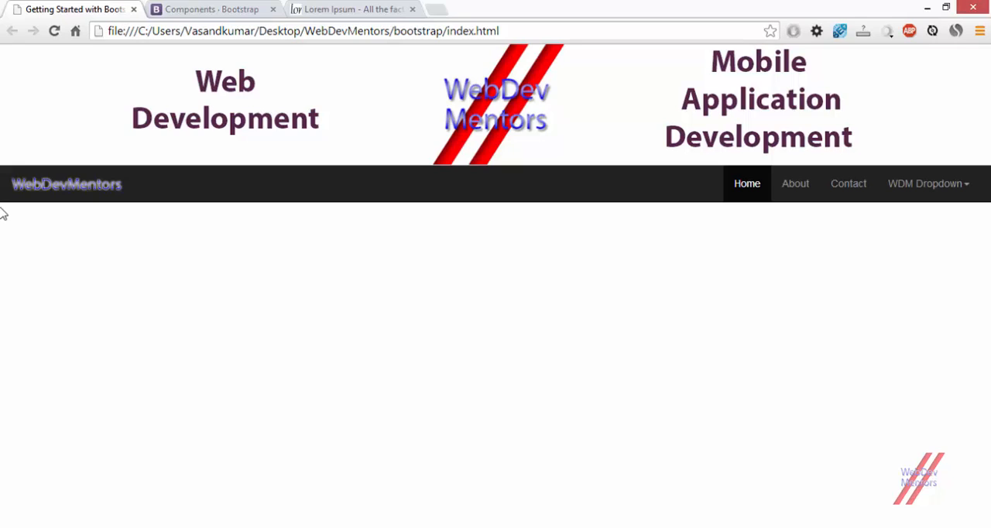
{"action": "mouse_move", "coordinate": [432, 456]}
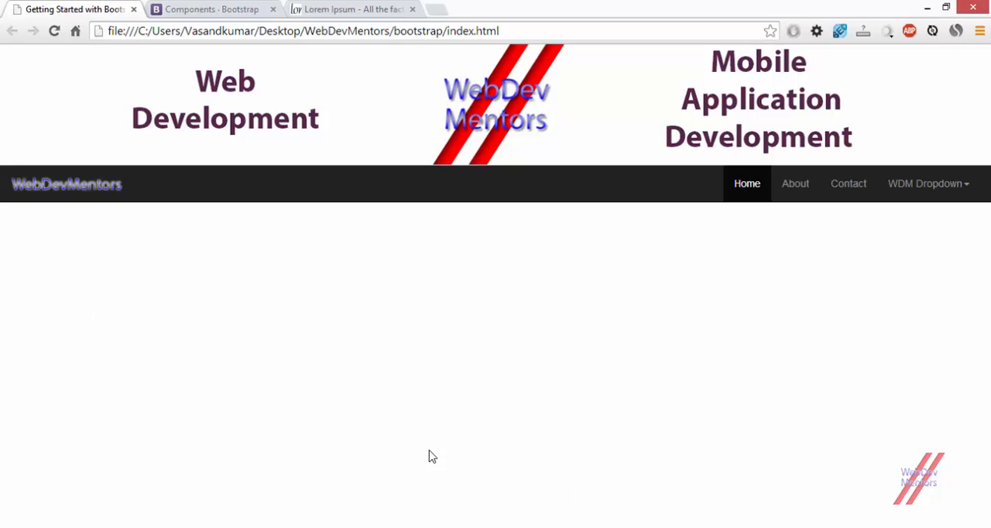
{"action": "mouse_move", "coordinate": [261, 374]}
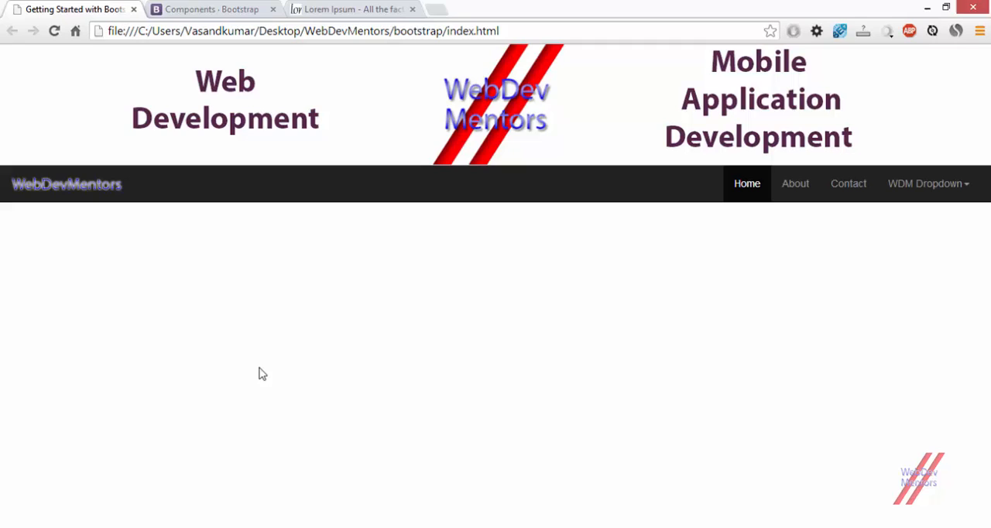
{"action": "mouse_move", "coordinate": [713, 390]}
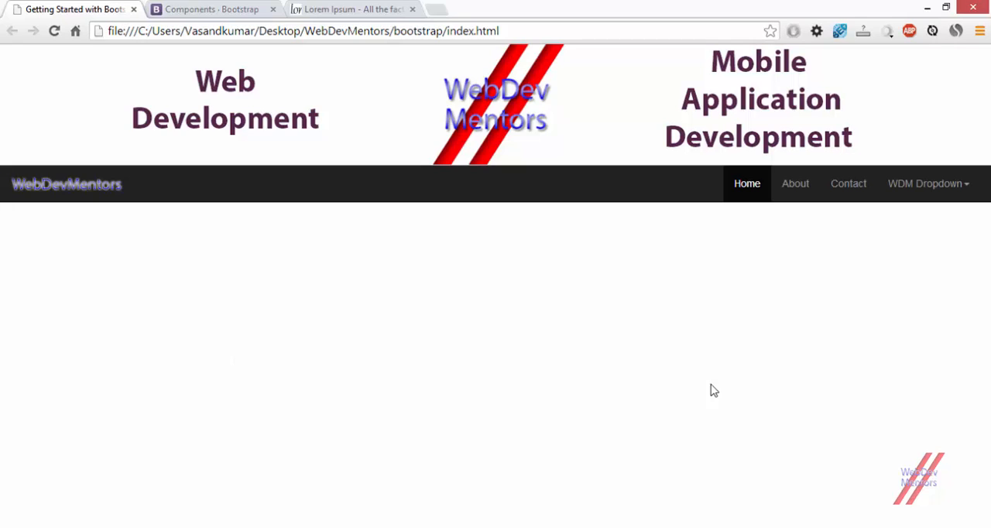
{"action": "mouse_move", "coordinate": [72, 401]}
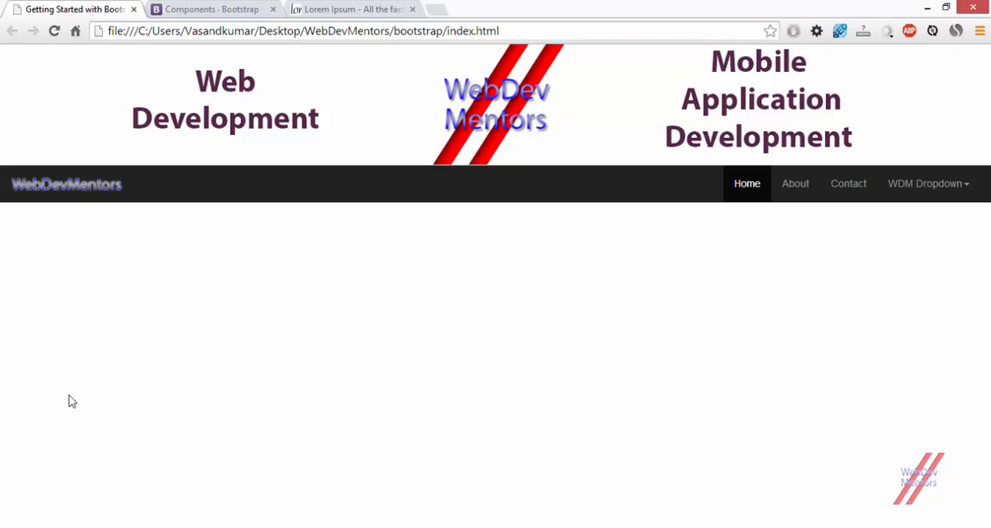
{"action": "mouse_move", "coordinate": [676, 356]}
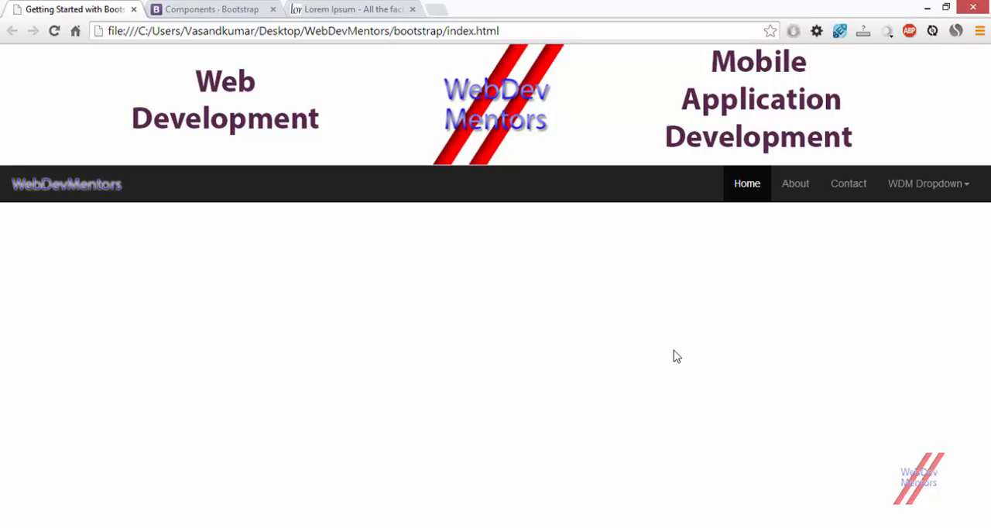
{"action": "left_click", "coordinate": [438, 8]}
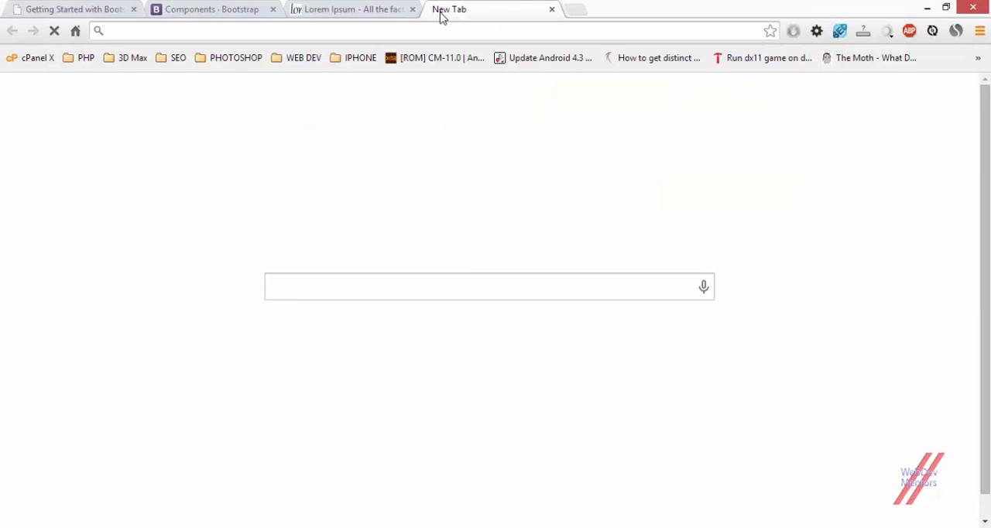
{"action": "type", "text": "www.apple.com"}
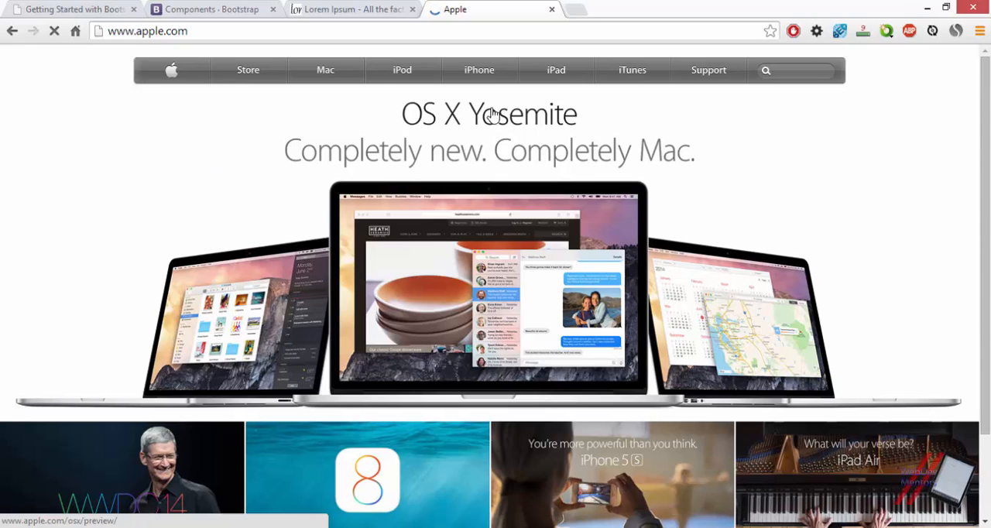
{"action": "mouse_move", "coordinate": [73, 248]}
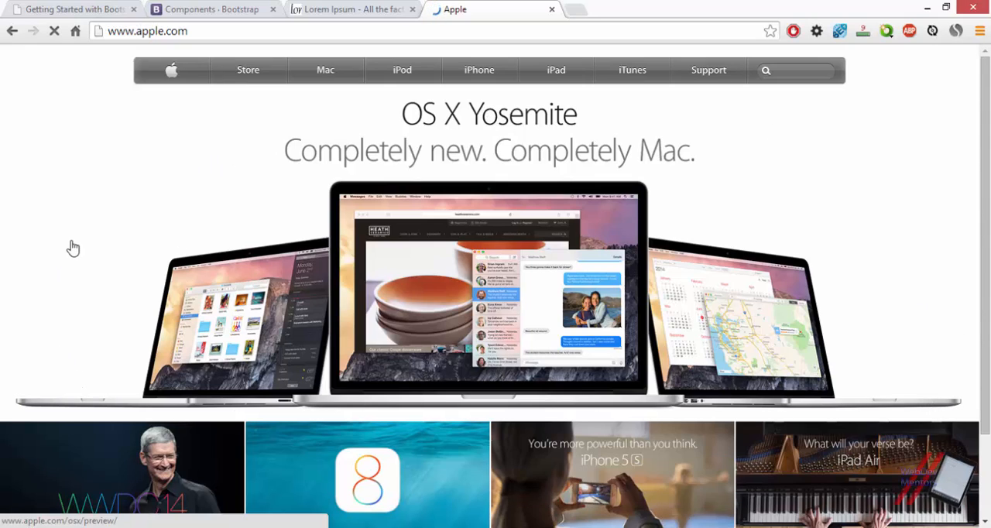
{"action": "mouse_move", "coordinate": [180, 212]}
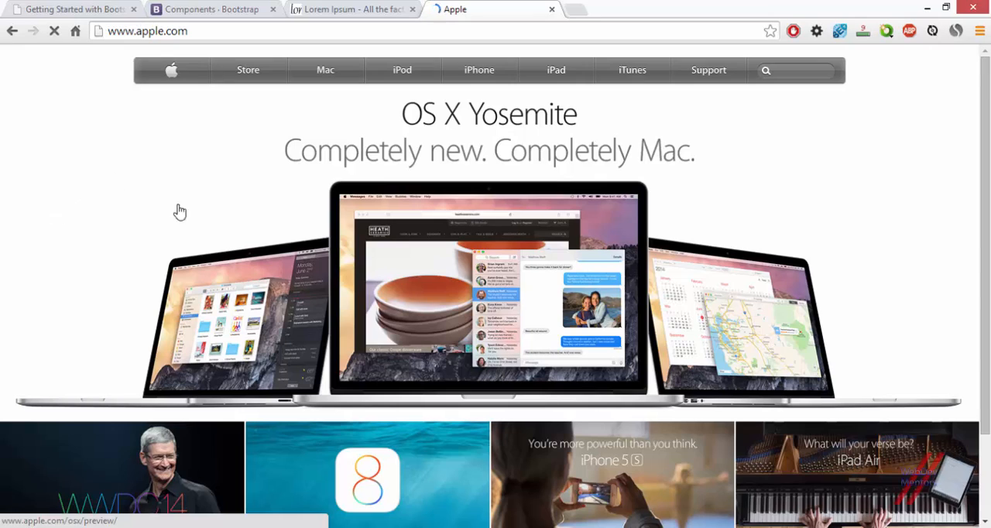
{"action": "mouse_move", "coordinate": [438, 273]}
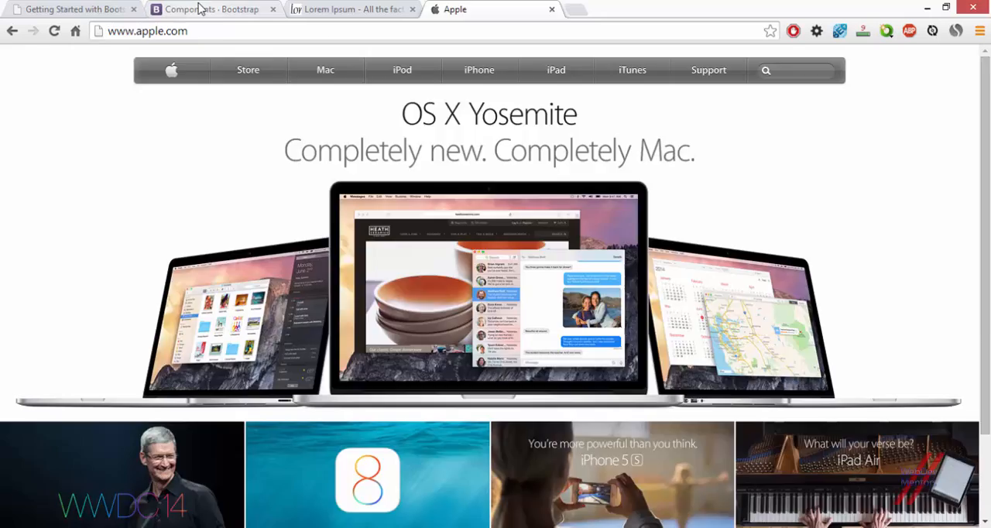
Step: Switch between the Bootstrap Components and Apple tabs, then scroll through the Jumbotron docs
{"action": "left_click", "coordinate": [209, 8]}
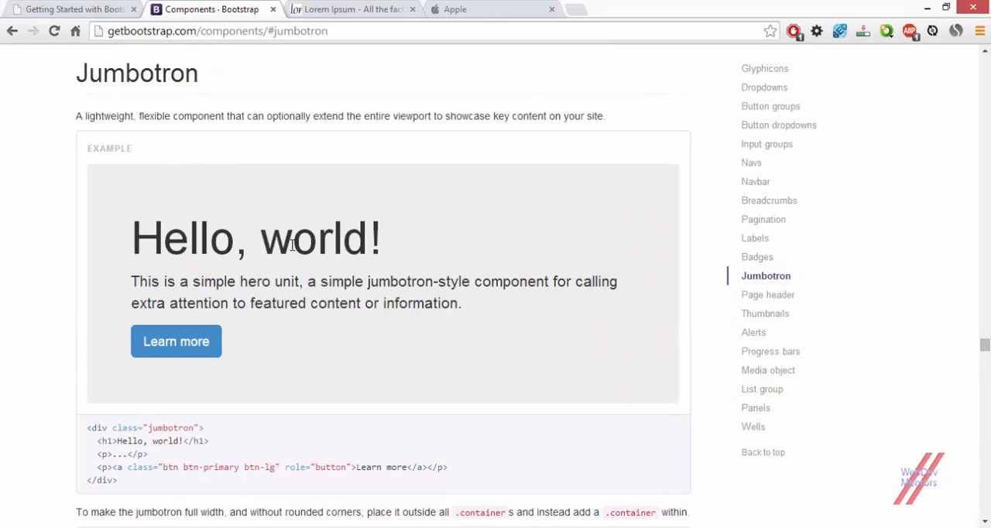
{"action": "left_click", "coordinate": [493, 9]}
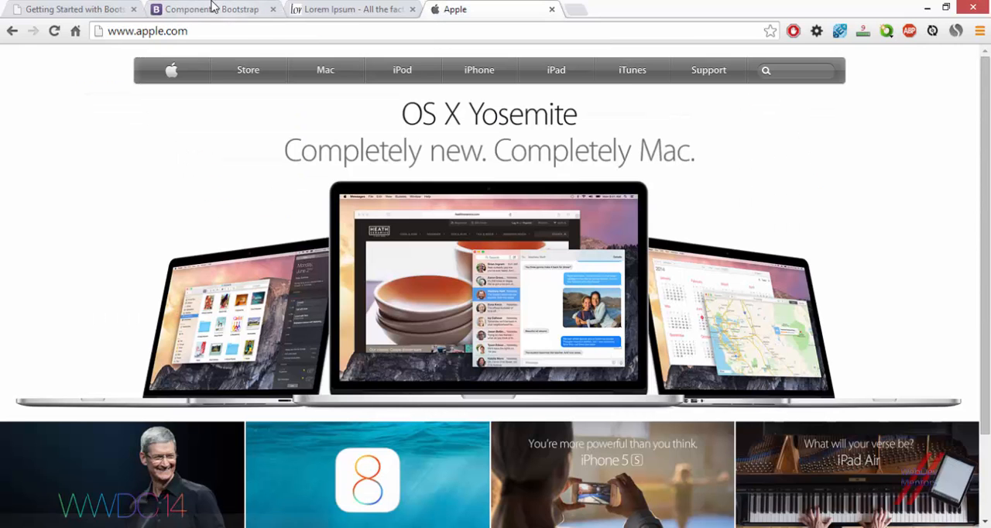
{"action": "left_click", "coordinate": [211, 9]}
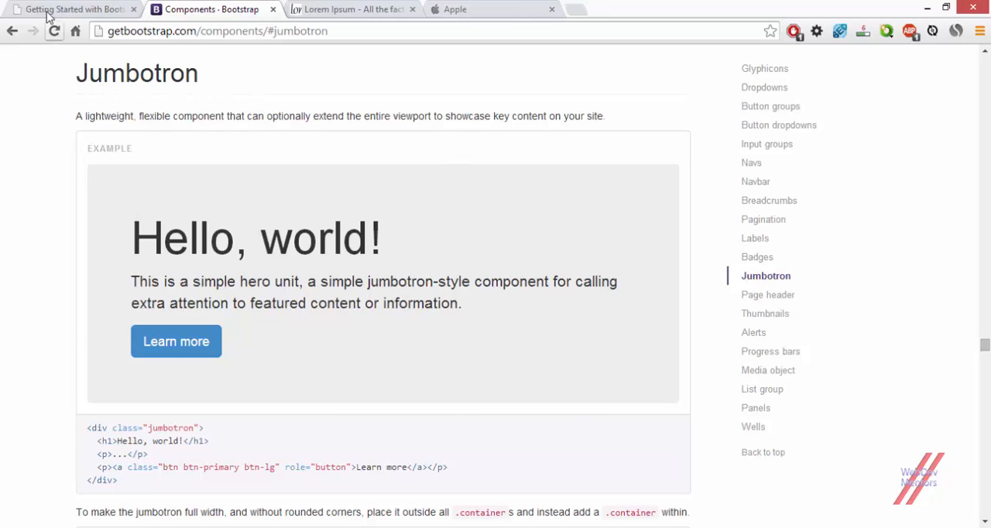
{"action": "left_click", "coordinate": [70, 9]}
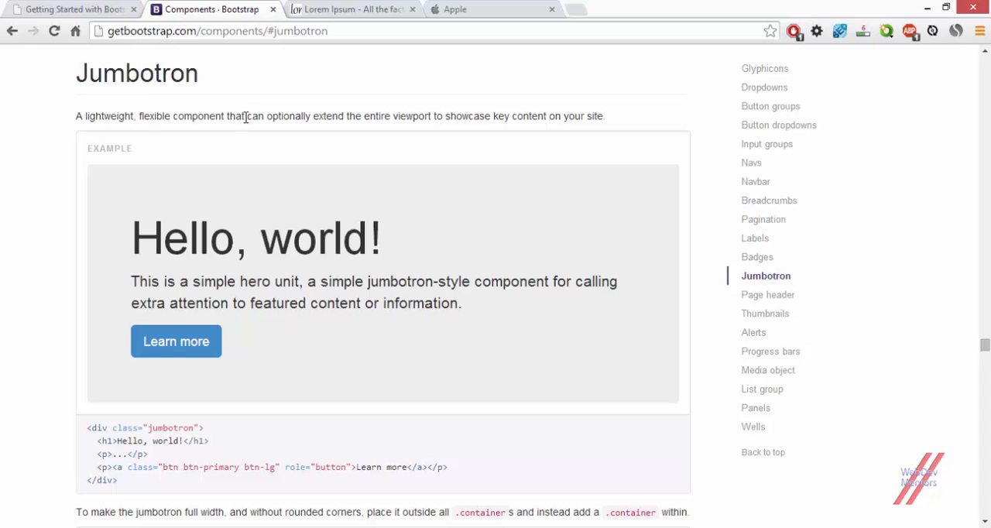
{"action": "mouse_move", "coordinate": [409, 120]}
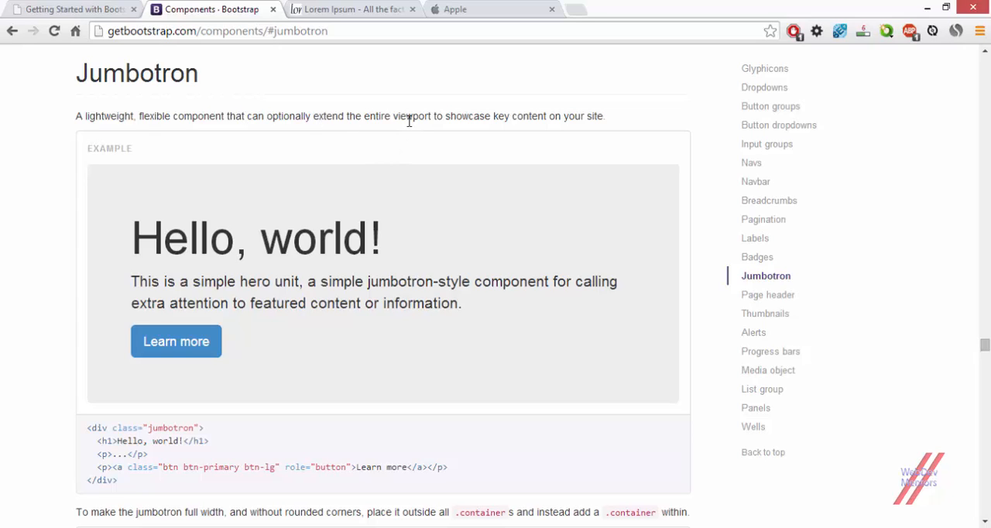
{"action": "mouse_move", "coordinate": [577, 118]}
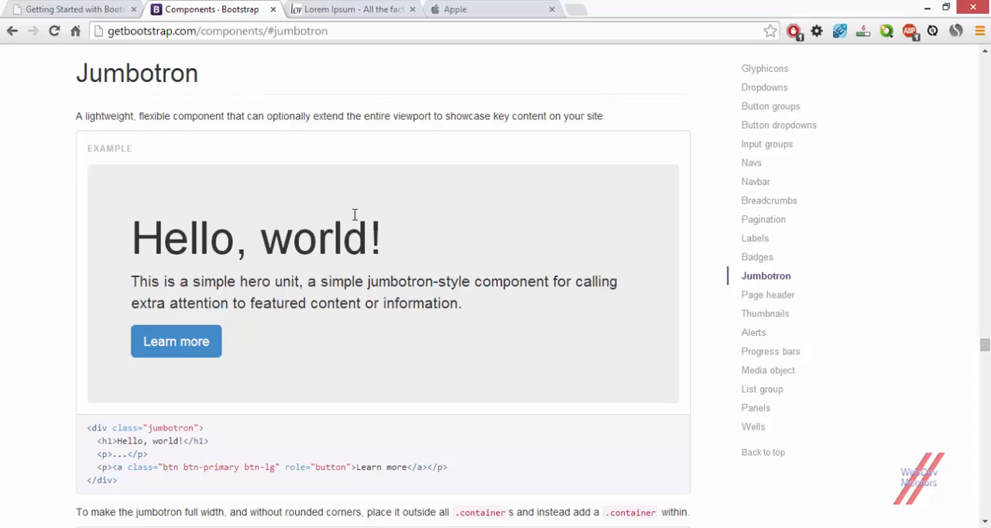
{"action": "mouse_move", "coordinate": [130, 228]}
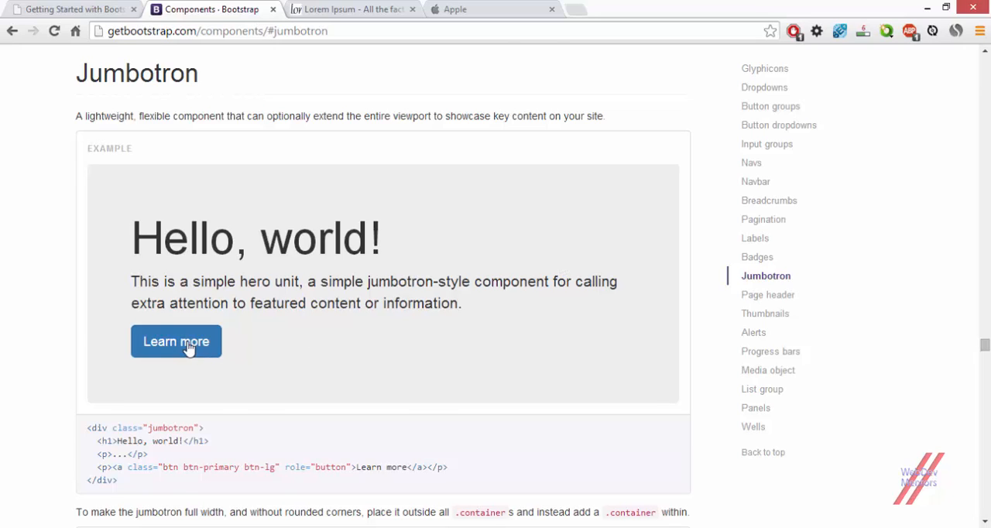
{"action": "scroll", "scroll_direction": "down", "scroll_amount": 3}
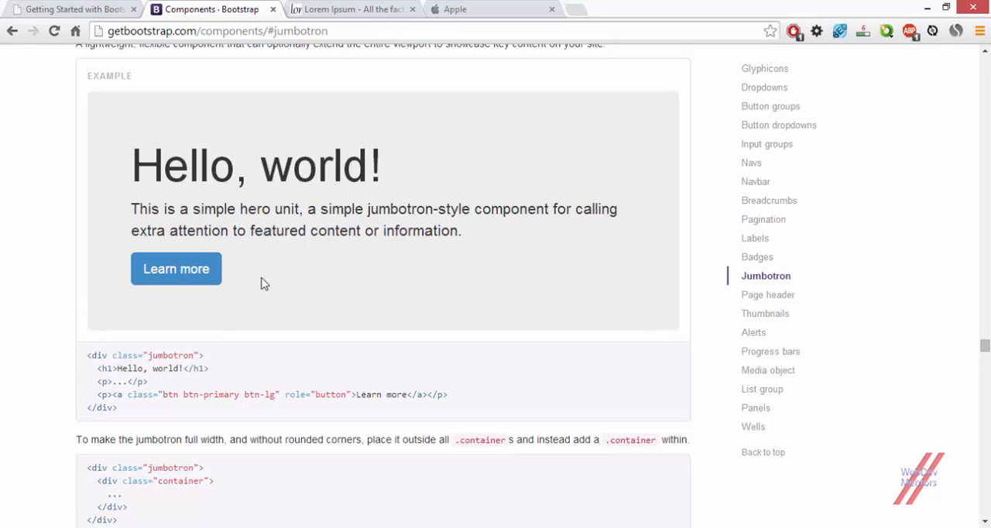
{"action": "mouse_move", "coordinate": [260, 271]}
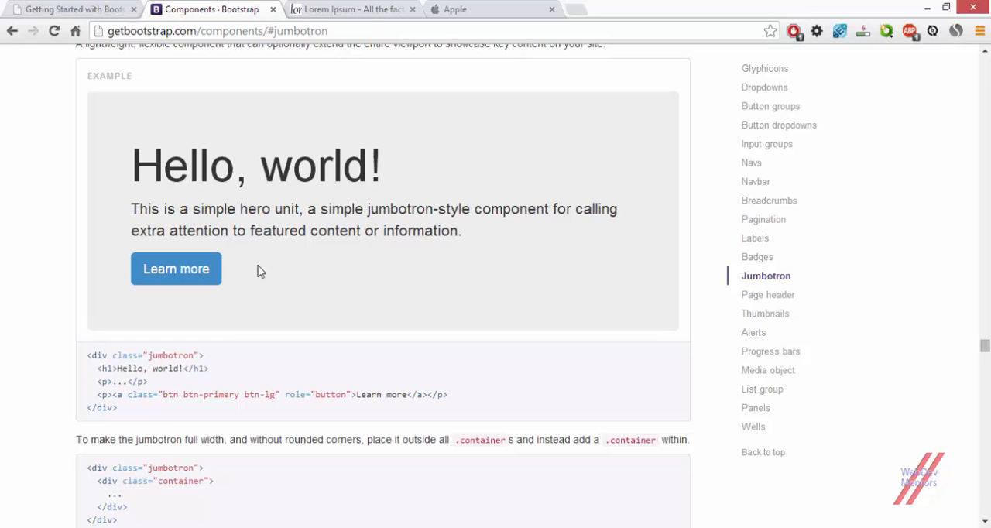
{"action": "left_click", "coordinate": [74, 9]}
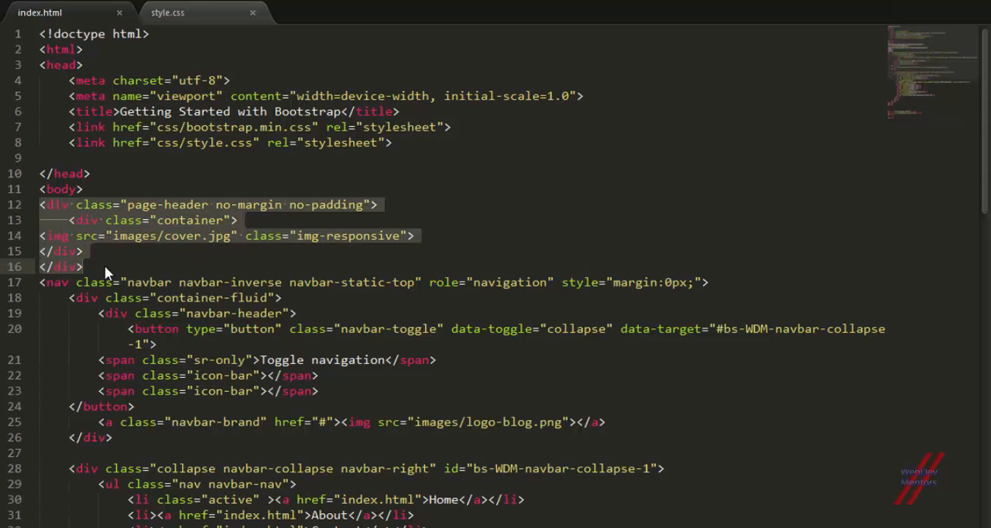
Step: Move the cover-image block below </nav> and change its div class to jumbotron
{"action": "scroll", "scroll_direction": "down", "scroll_amount": 3}
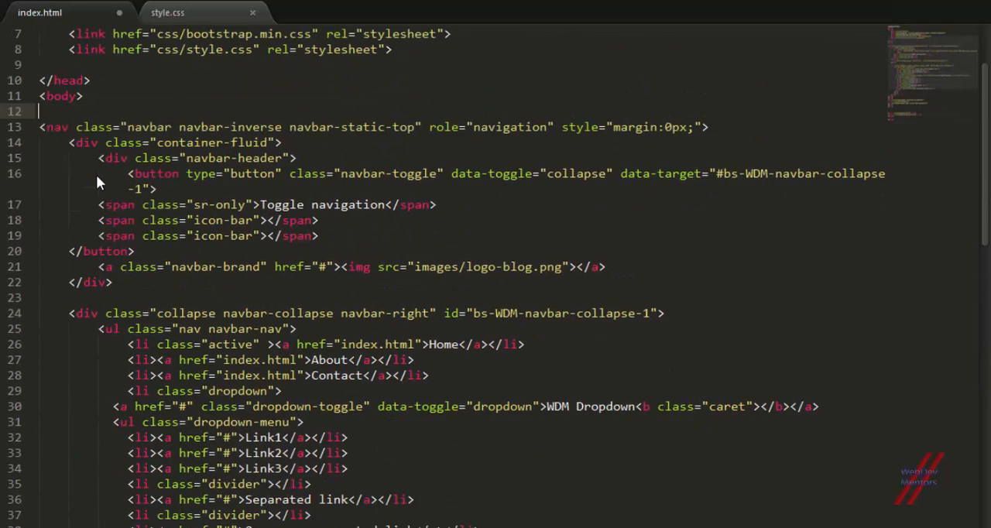
{"action": "scroll", "scroll_direction": "down", "scroll_amount": 3}
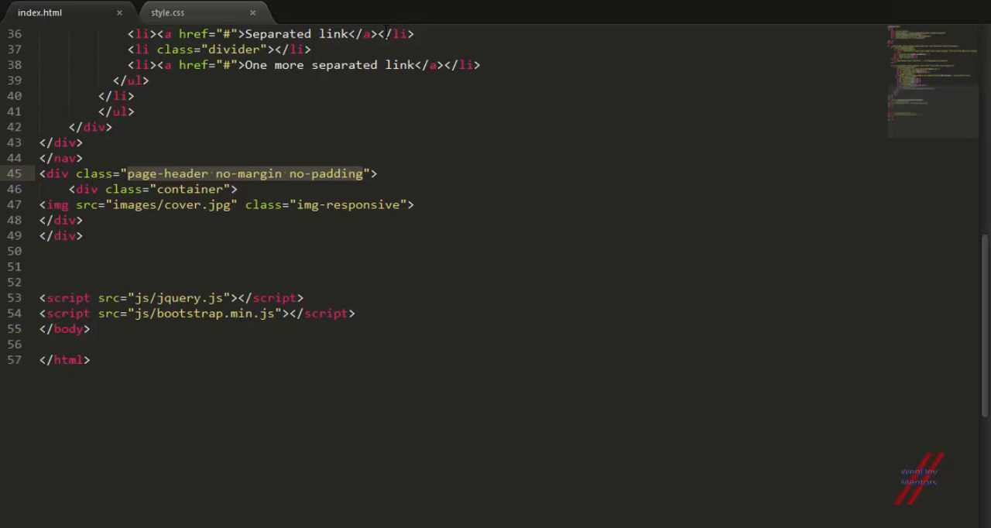
{"action": "type", "text": "jumbotron\">"}
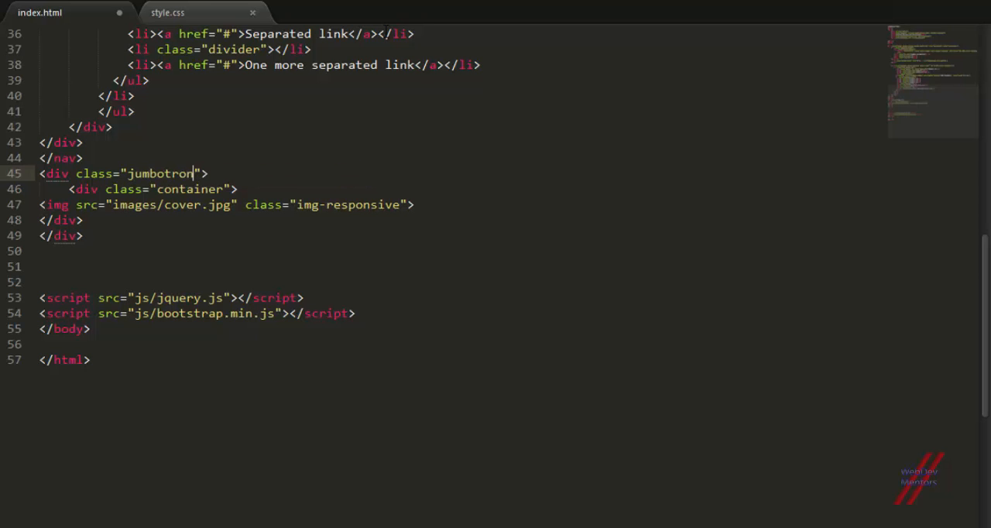
{"action": "left_click", "coordinate": [74, 9]}
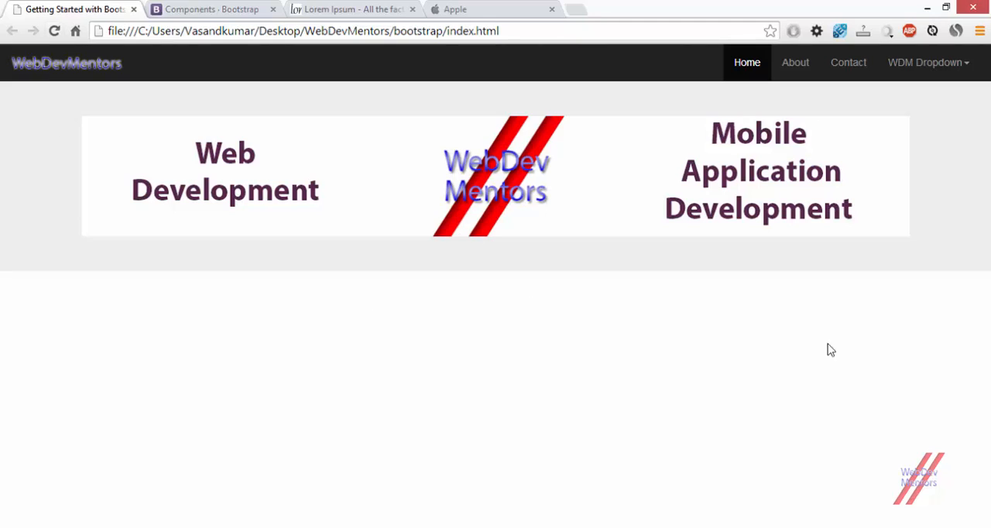
{"action": "mouse_move", "coordinate": [667, 217]}
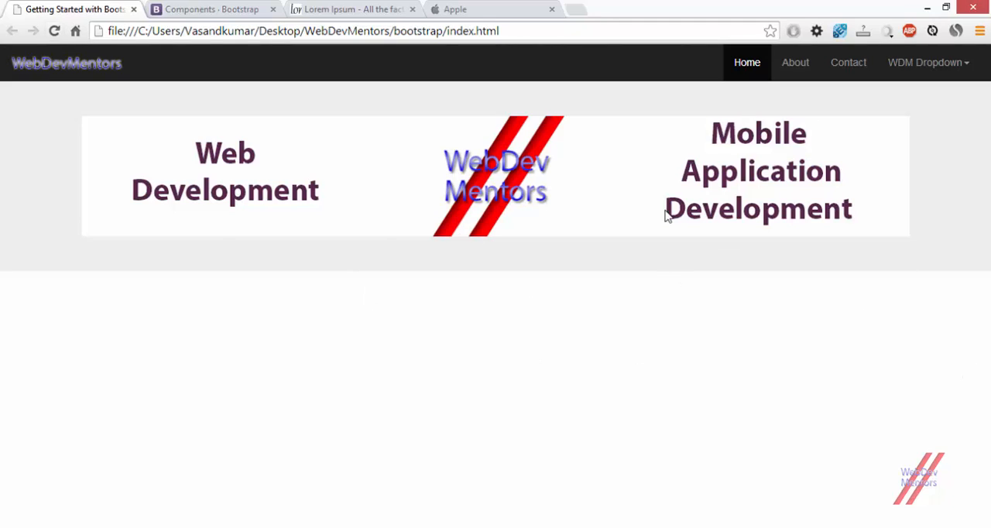
{"action": "mouse_move", "coordinate": [737, 141]}
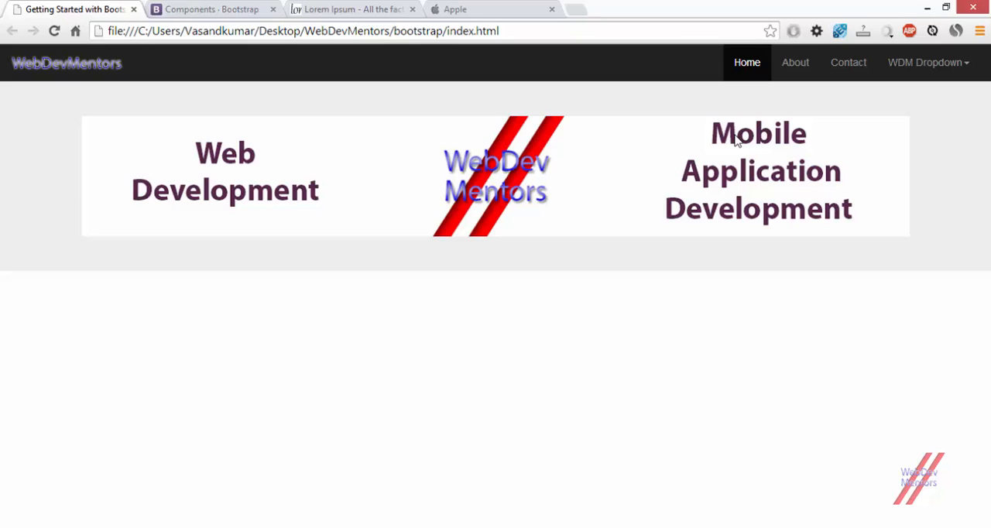
{"action": "mouse_move", "coordinate": [345, 213]}
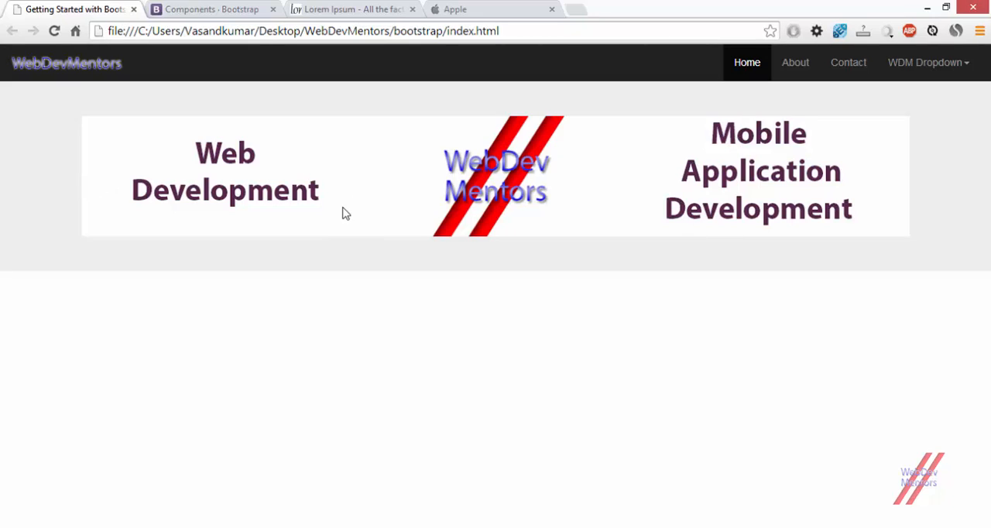
{"action": "mouse_move", "coordinate": [256, 100]}
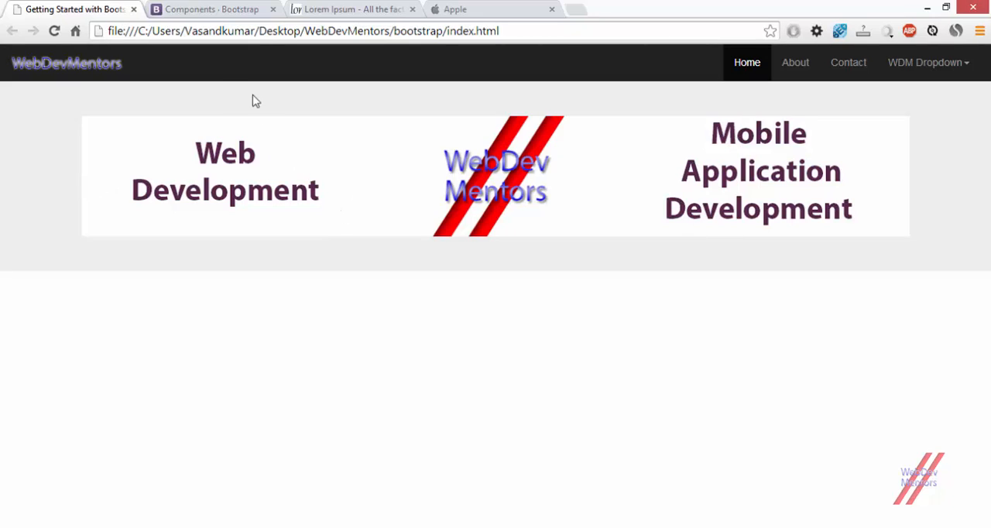
{"action": "mouse_move", "coordinate": [812, 255]}
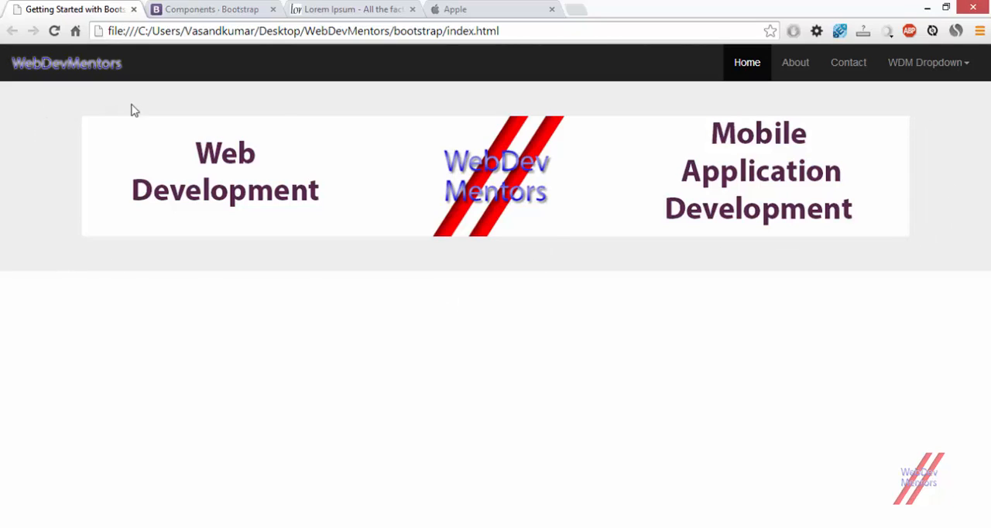
{"action": "mouse_move", "coordinate": [4, 159]}
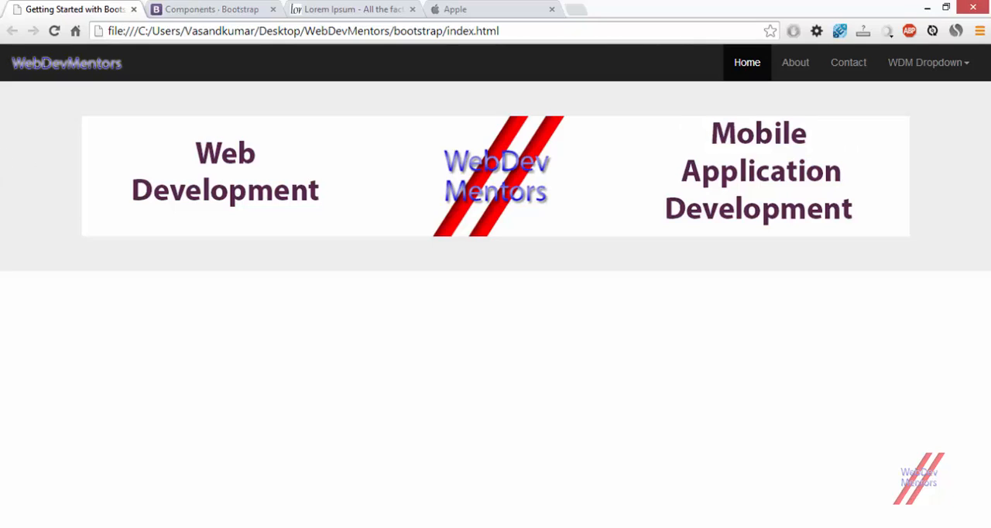
{"action": "mouse_move", "coordinate": [922, 194]}
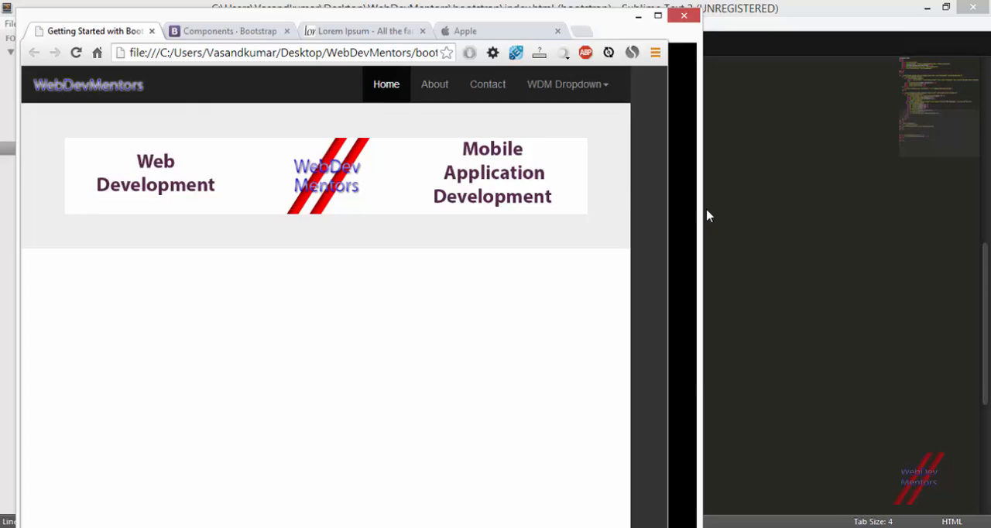
Step: Maximize the reloaded Chrome window to inspect the cover image inside the jumbotron
{"action": "left_click", "coordinate": [657, 15]}
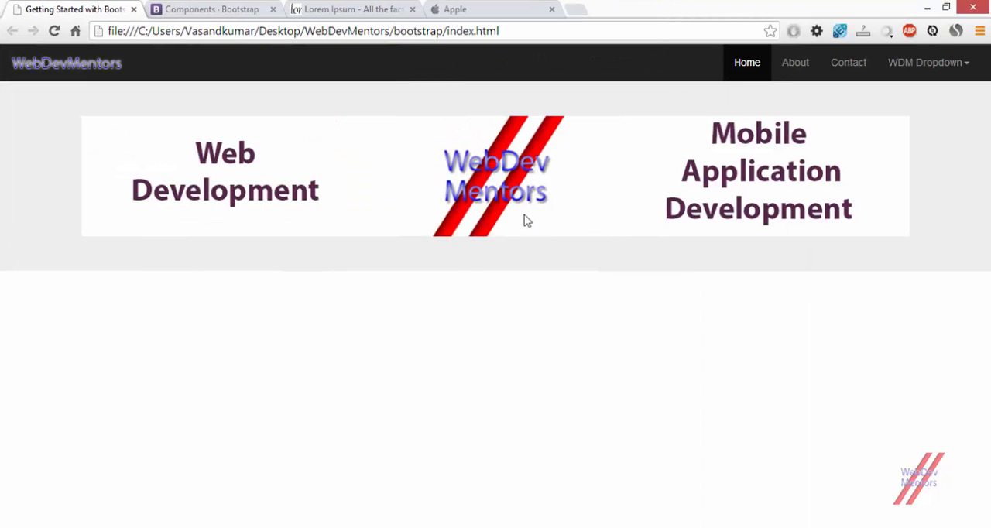
{"action": "mouse_move", "coordinate": [113, 147]}
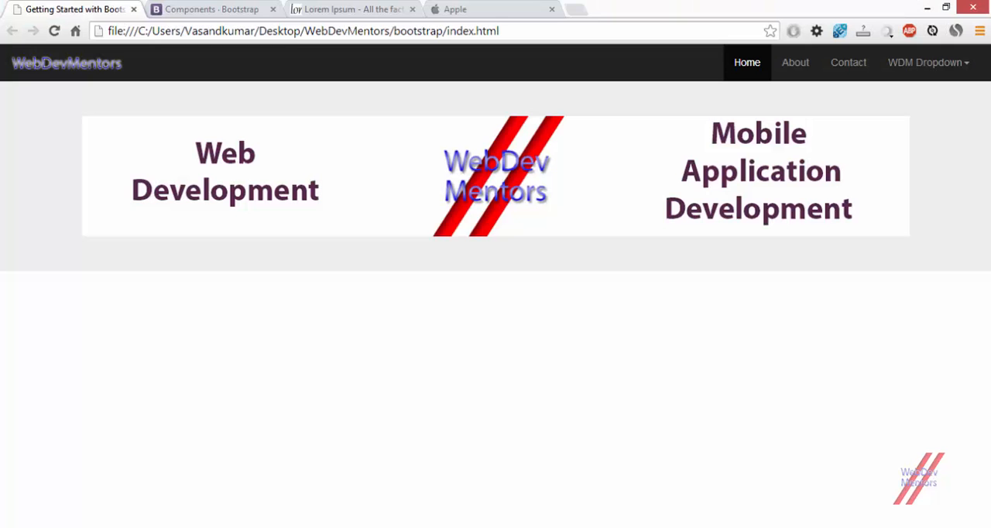
{"action": "mouse_move", "coordinate": [4, 100]}
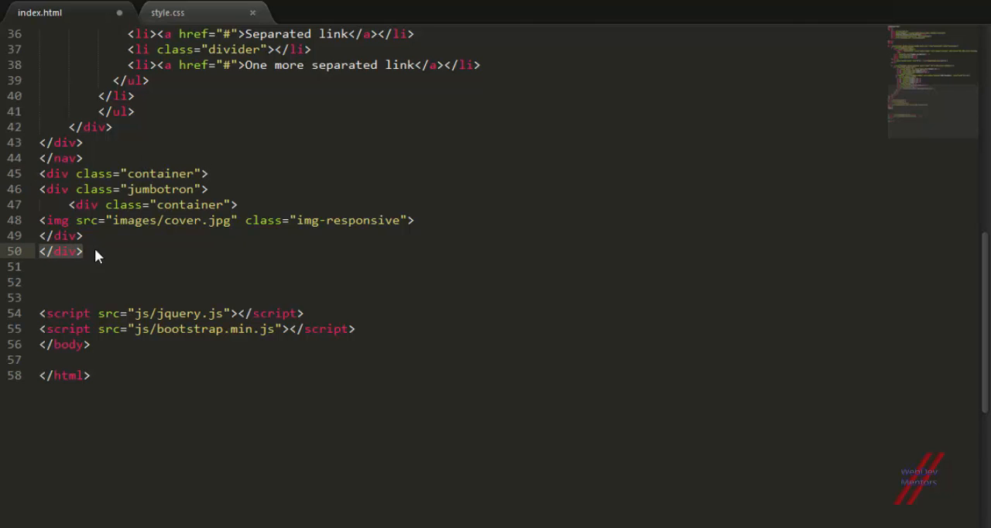
Step: Add a container div around the jumbotron, closing it with </div>
{"action": "type", "text": "</div>"}
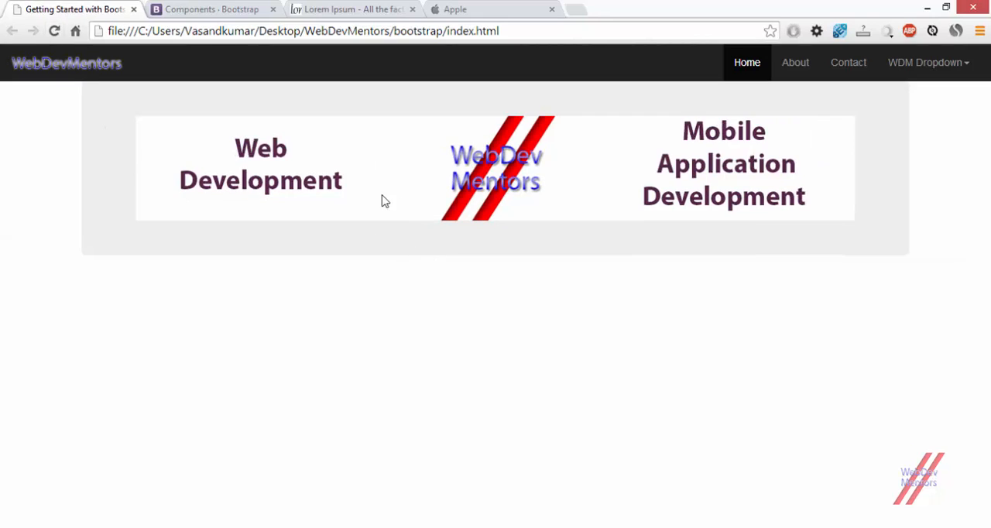
{"action": "mouse_move", "coordinate": [242, 198]}
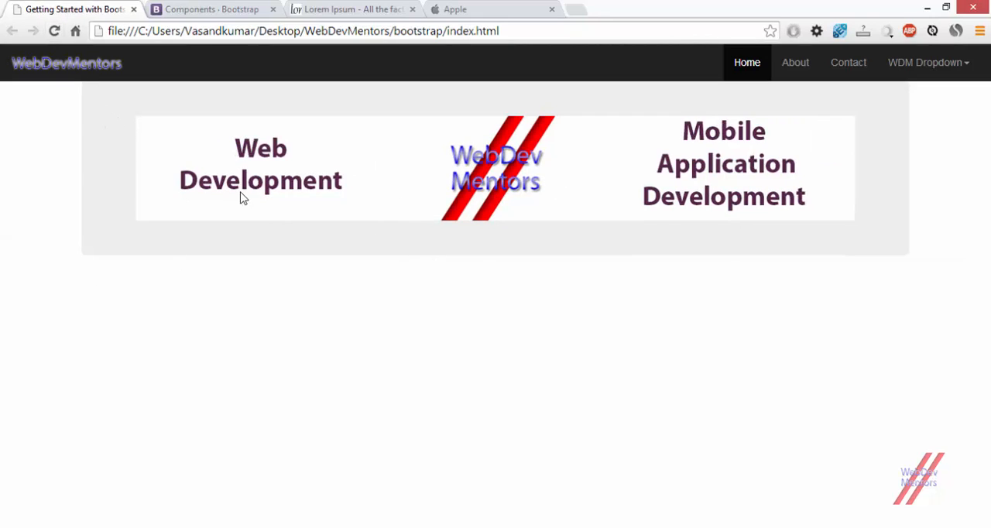
{"action": "mouse_move", "coordinate": [648, 84]}
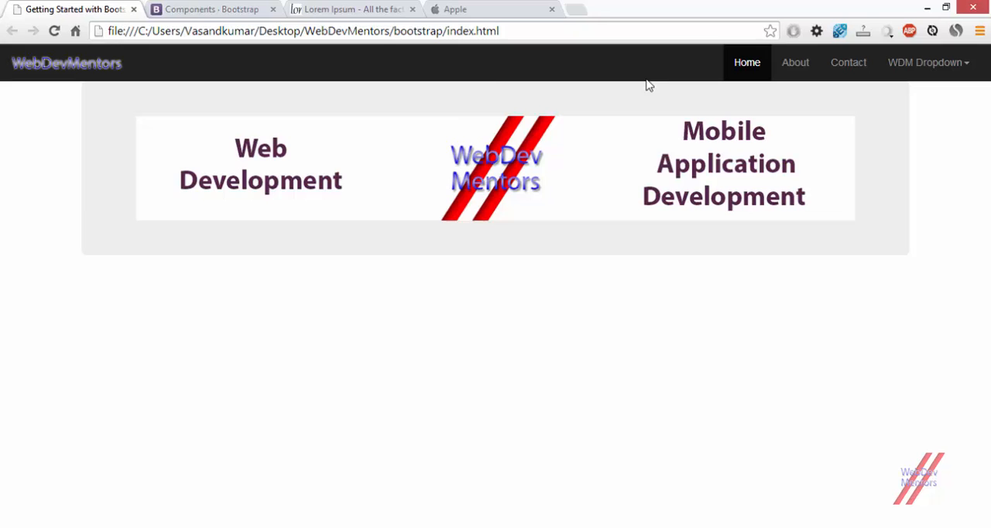
{"action": "mouse_move", "coordinate": [522, 99]}
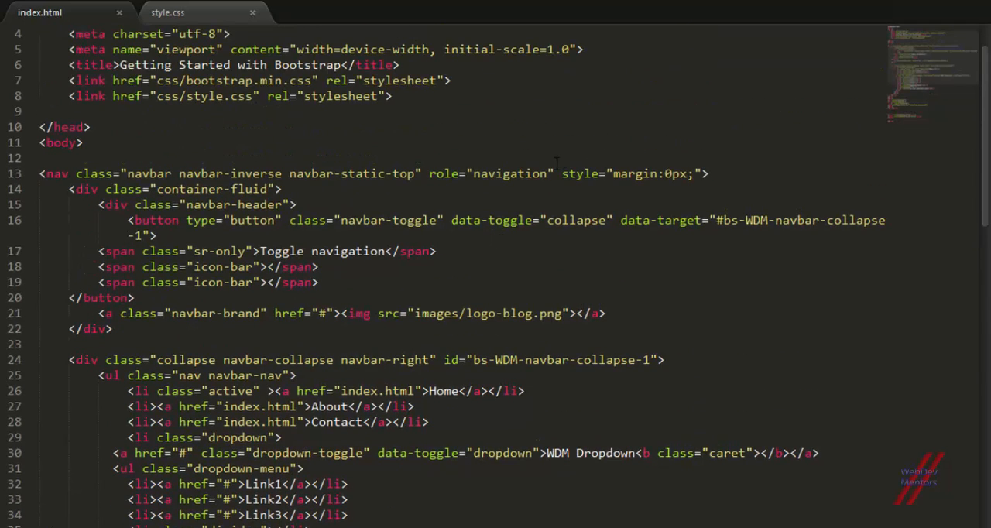
Step: Delete the container wrapper and replace the nav's inline margin:0px style with a no-margin class
{"action": "left_click_drag", "start_coordinate": [557, 174], "coordinate": [700, 173]}
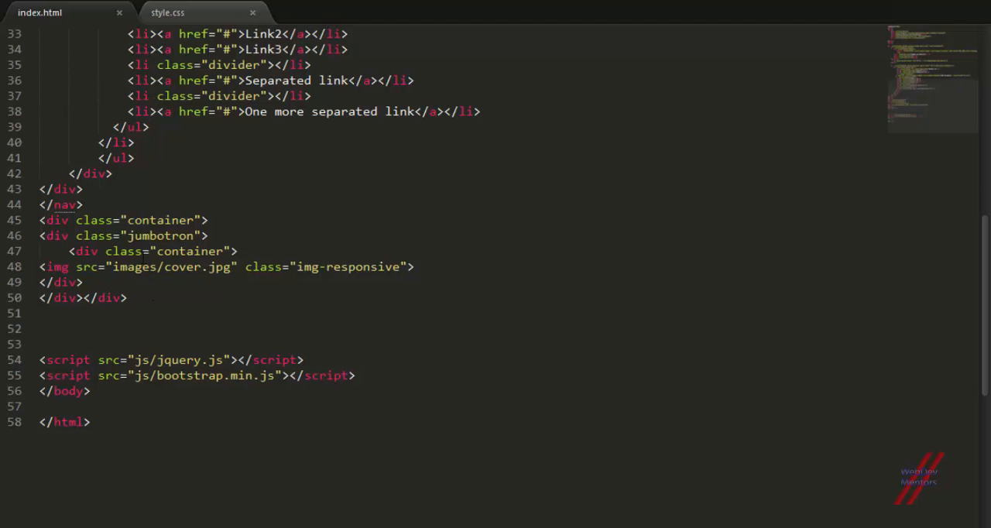
{"action": "mouse_move", "coordinate": [294, 338]}
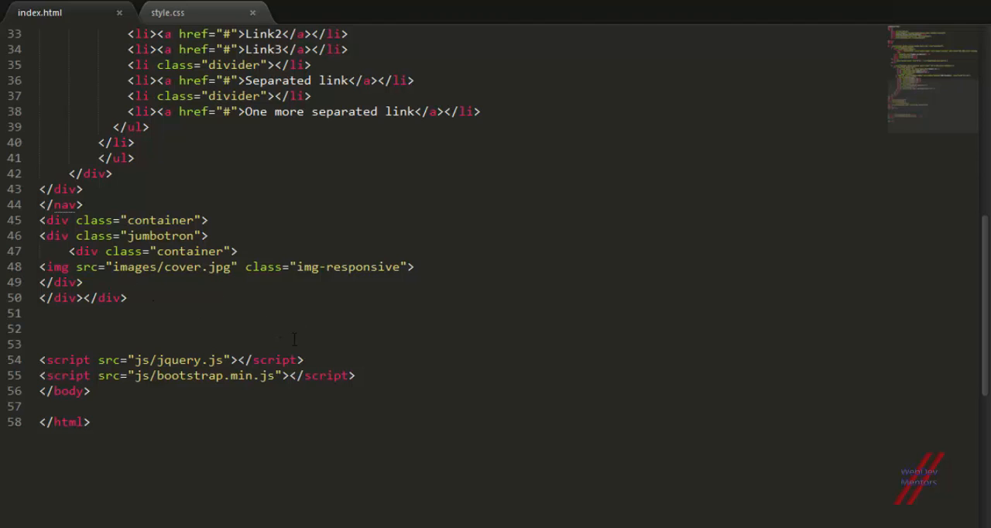
{"action": "mouse_move", "coordinate": [275, 284]}
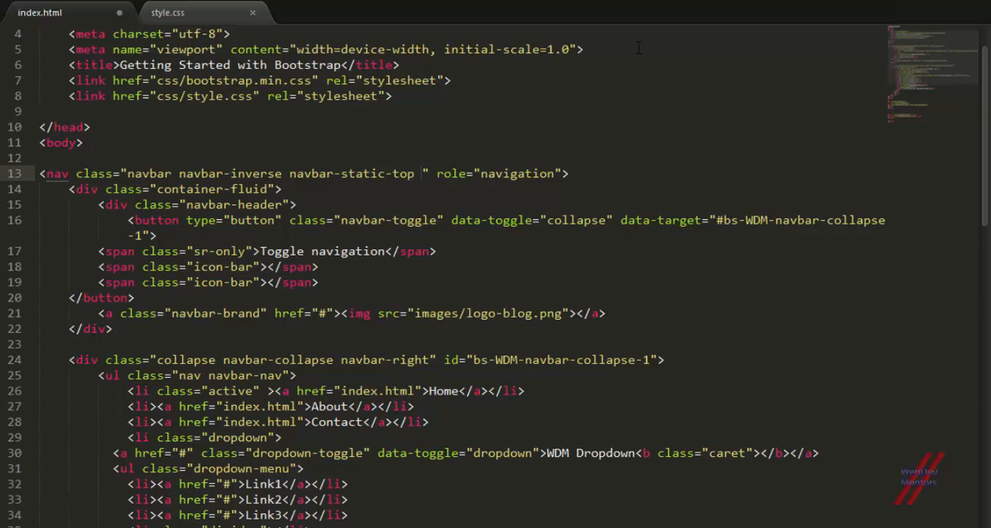
{"action": "type", "text": "no-"}
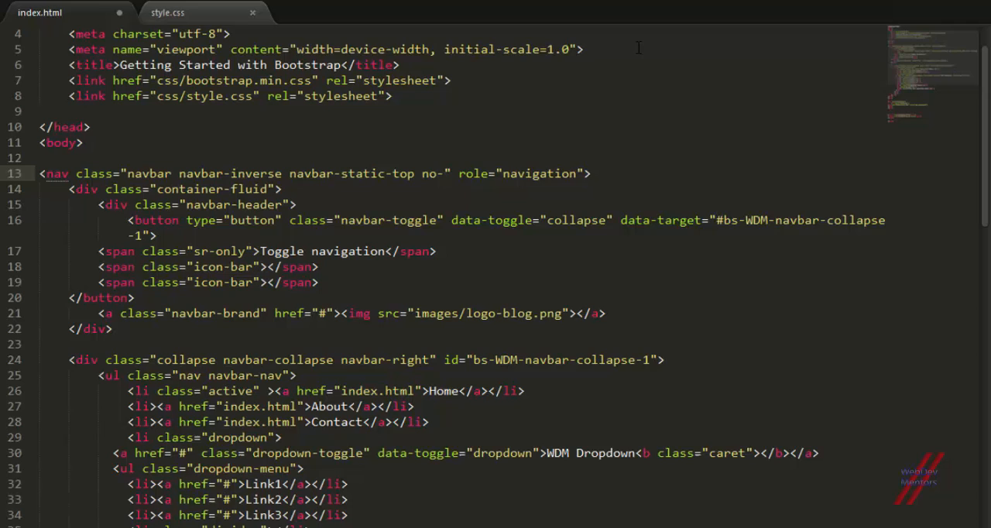
{"action": "type", "text": "m"}
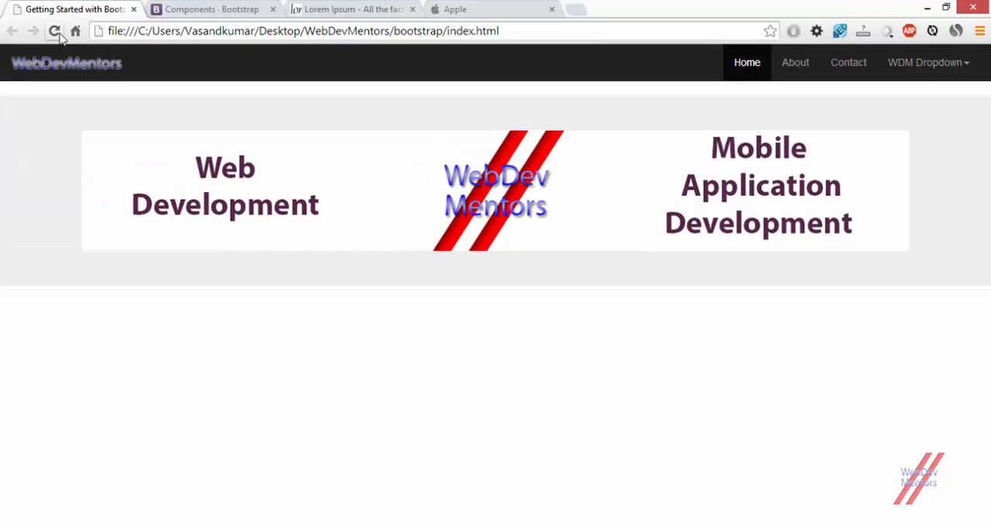
Step: Reload the page, then copy the standard Lorem Ipsum passage from lipsum.com
{"action": "left_click", "coordinate": [54, 31]}
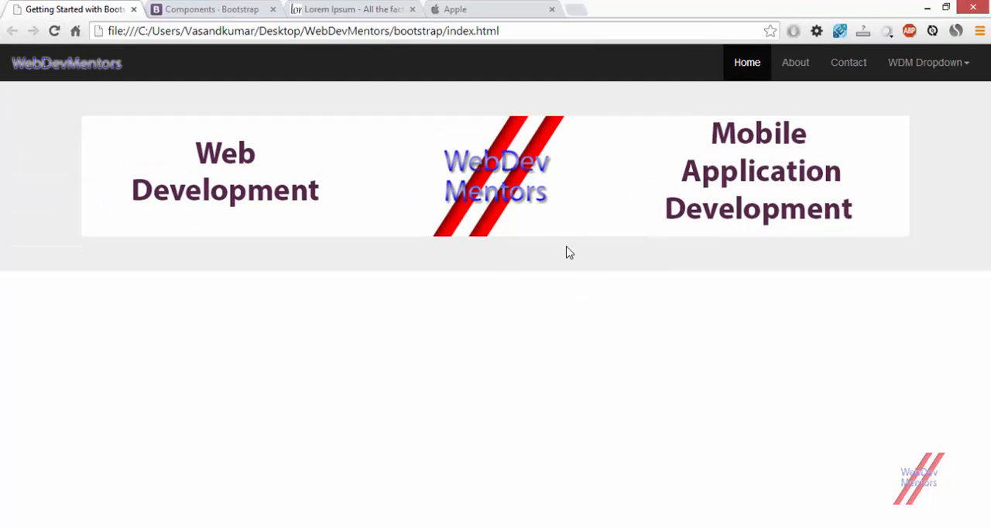
{"action": "mouse_move", "coordinate": [911, 125]}
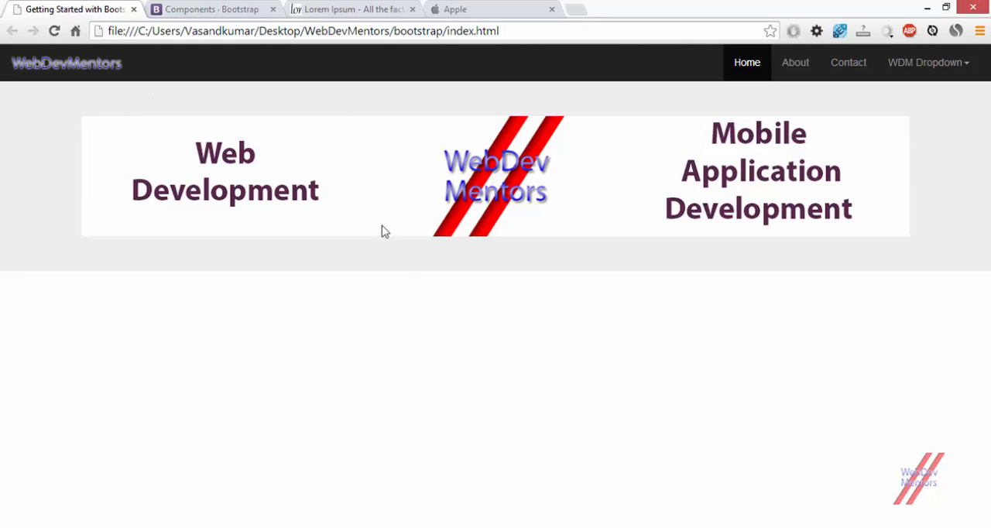
{"action": "mouse_move", "coordinate": [424, 410]}
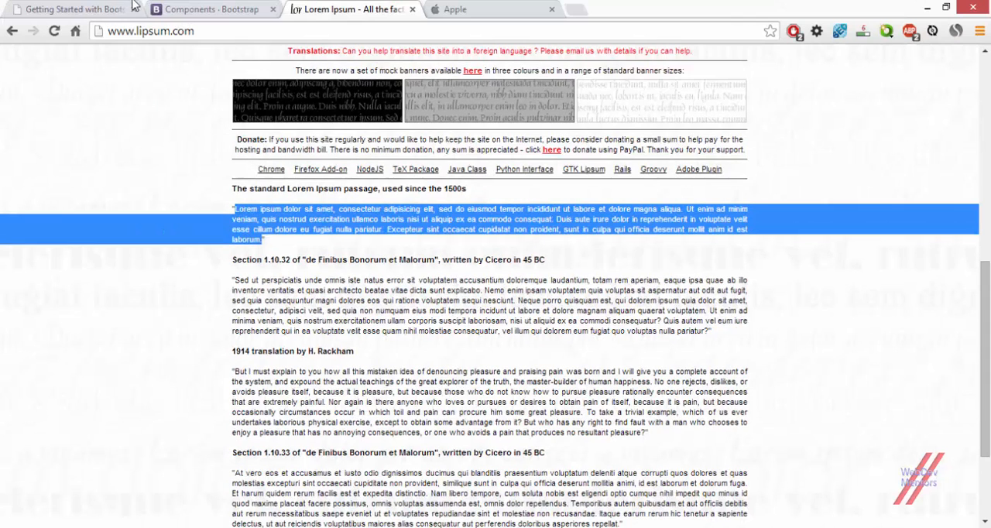
{"action": "left_click", "coordinate": [69, 9]}
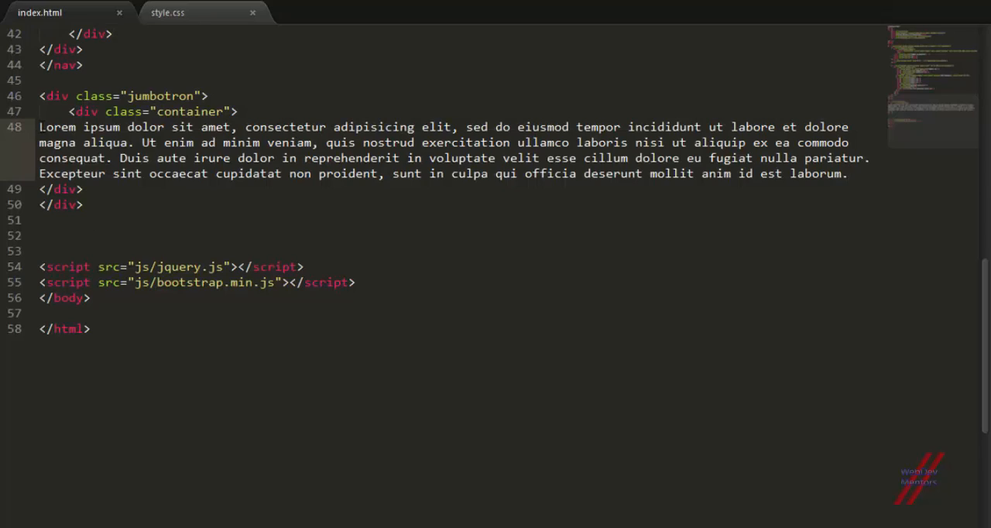
Step: Wrap the pasted Lorem text in <p> tags and add a heading with its first sentence
{"action": "type", "text": "<p>"}
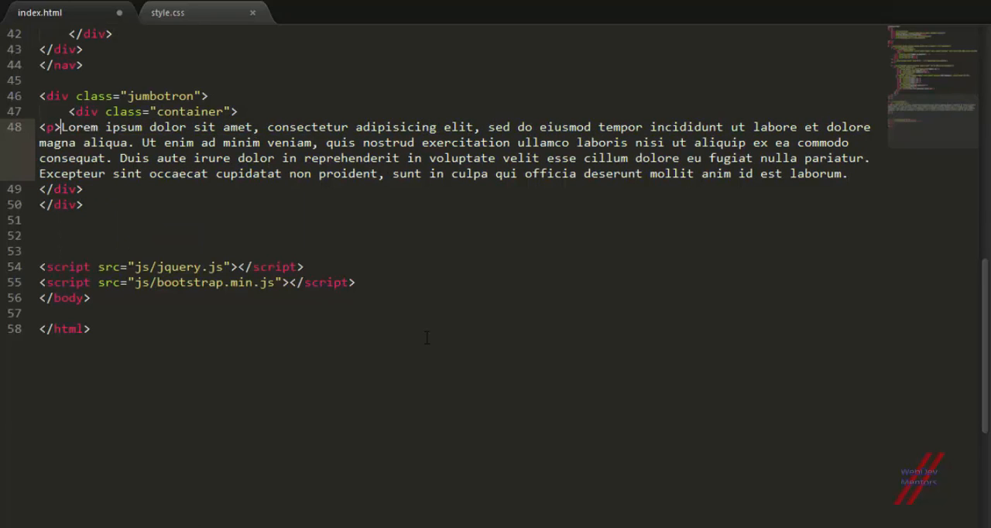
{"action": "type", "text": "</p>"}
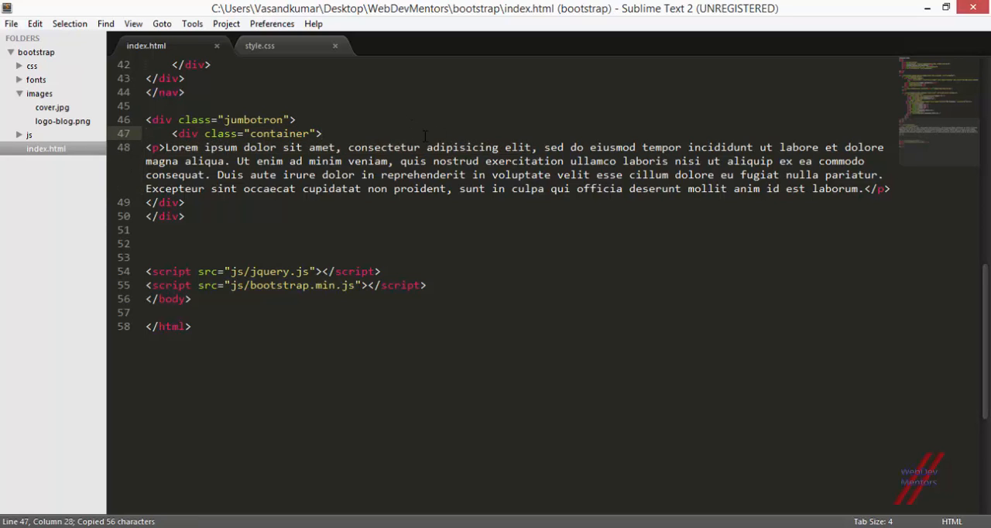
{"action": "type", "text": "<h3"}
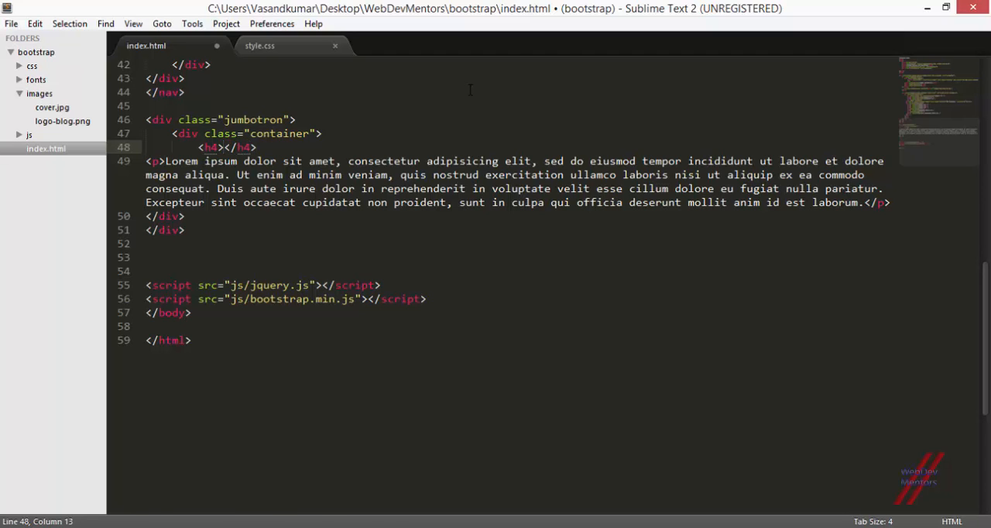
{"action": "left_click", "coordinate": [69, 8]}
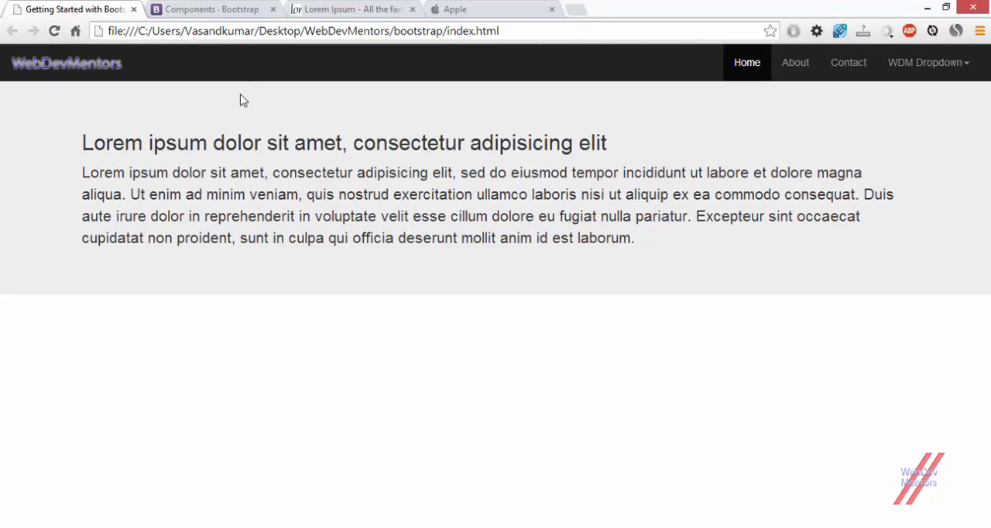
{"action": "mouse_move", "coordinate": [880, 281]}
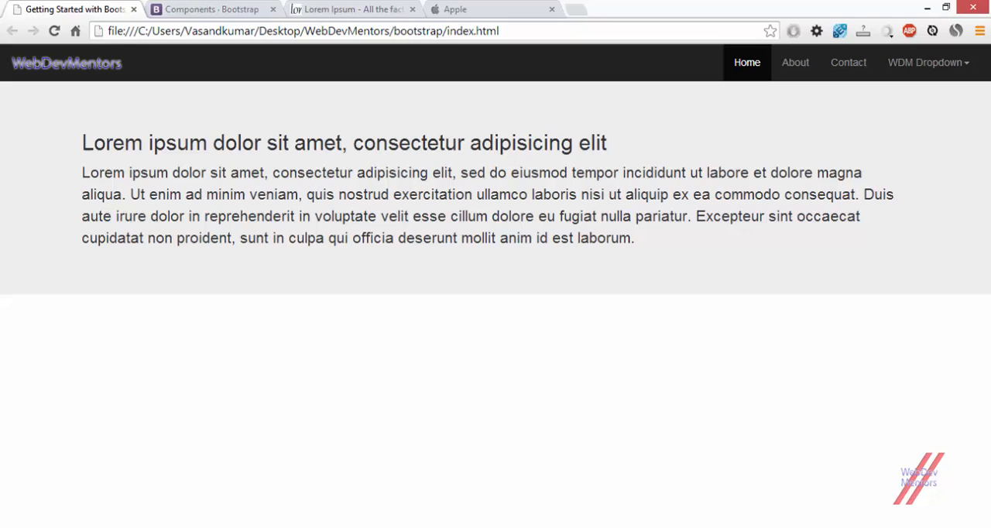
{"action": "mouse_move", "coordinate": [482, 230]}
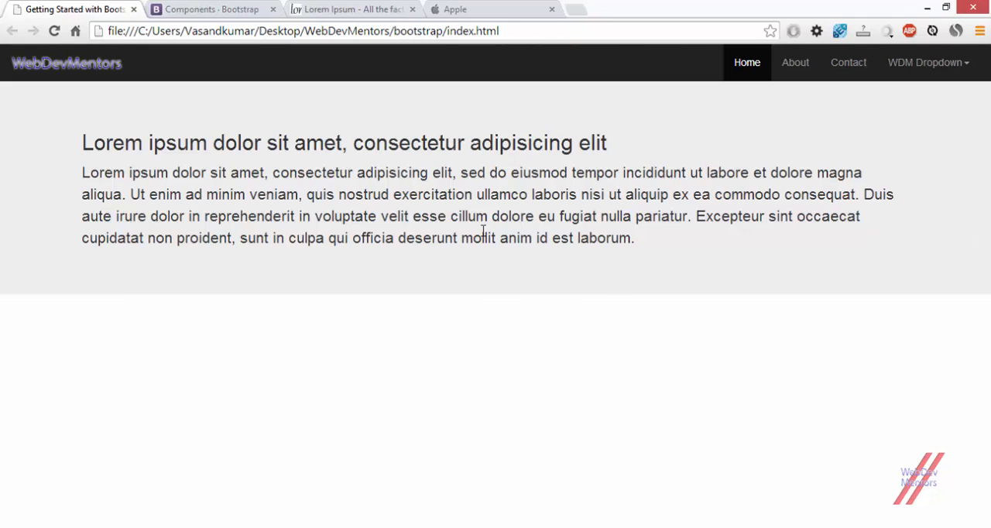
Step: Review the Lorem heading and paragraph in Chrome, then return to Sublime Text
{"action": "key", "text": "F12"}
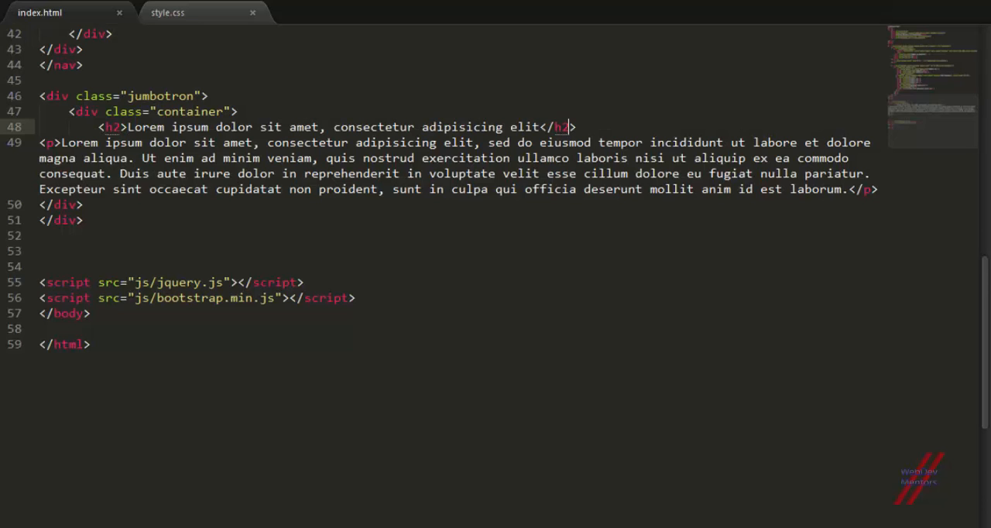
{"action": "mouse_move", "coordinate": [26, 22]}
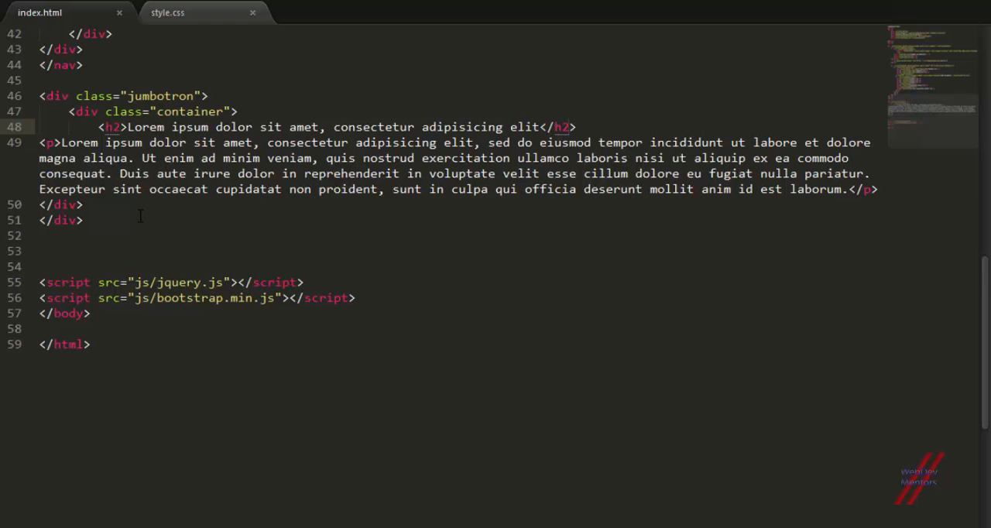
Step: Add a logo-tbg.png img tag with class pull-right inside the jumbotron and save
{"action": "left_click", "coordinate": [240, 111]}
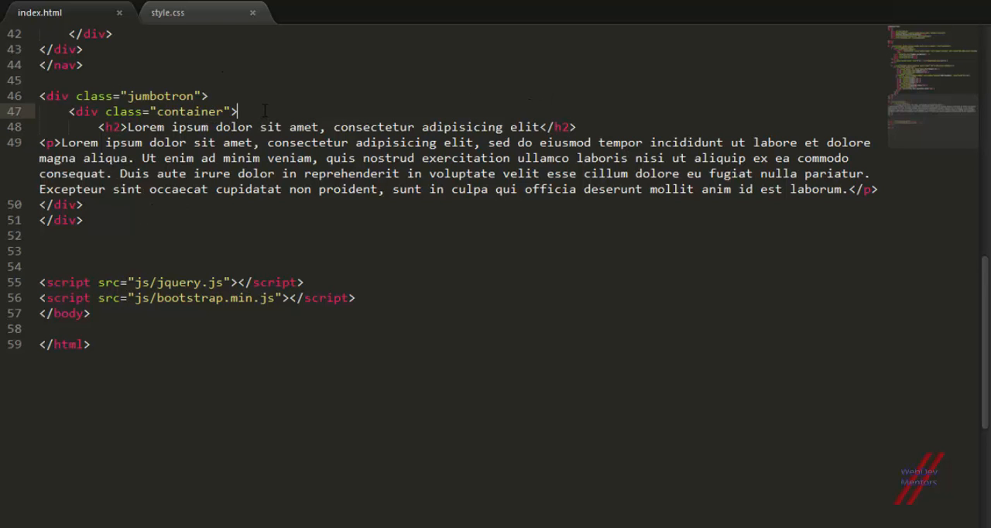
{"action": "type", "text": "<img src=\""}
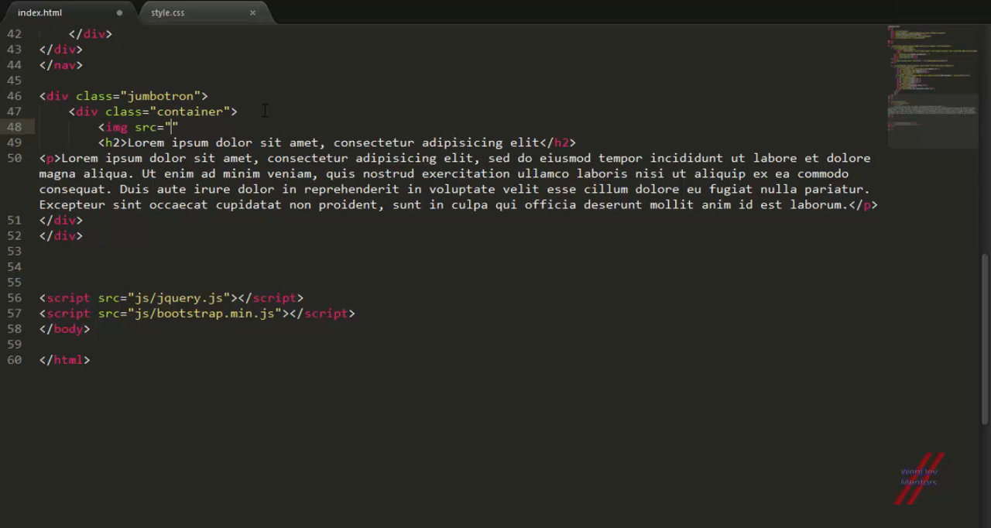
{"action": "type", "text": "images/logo-"}
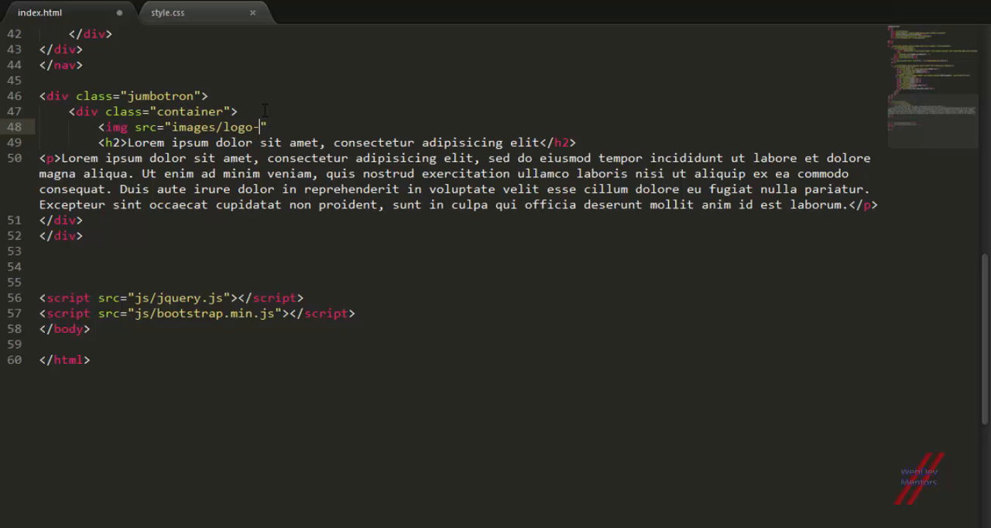
{"action": "type", "text": "tbg.png"}
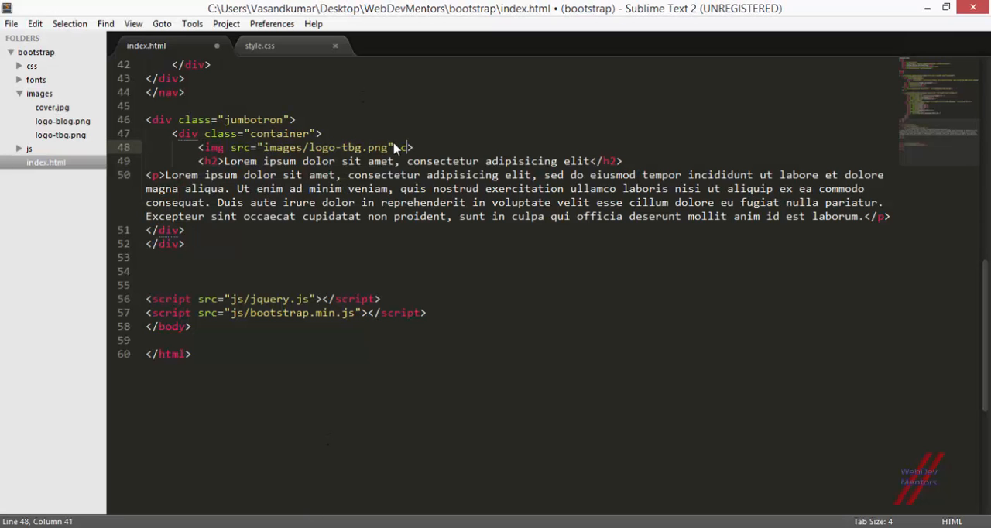
{"action": "type", "text": "class=\"\""}
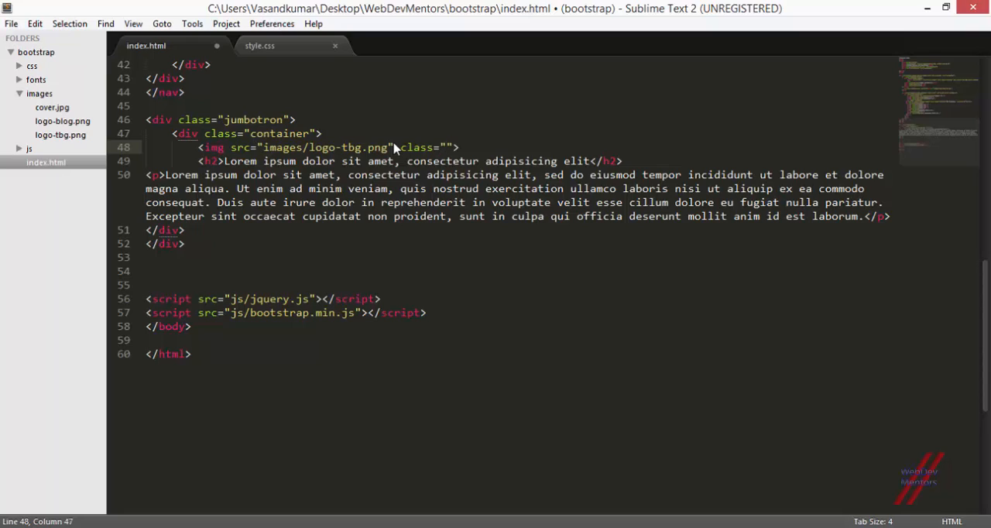
{"action": "type", "text": "pull-0right"}
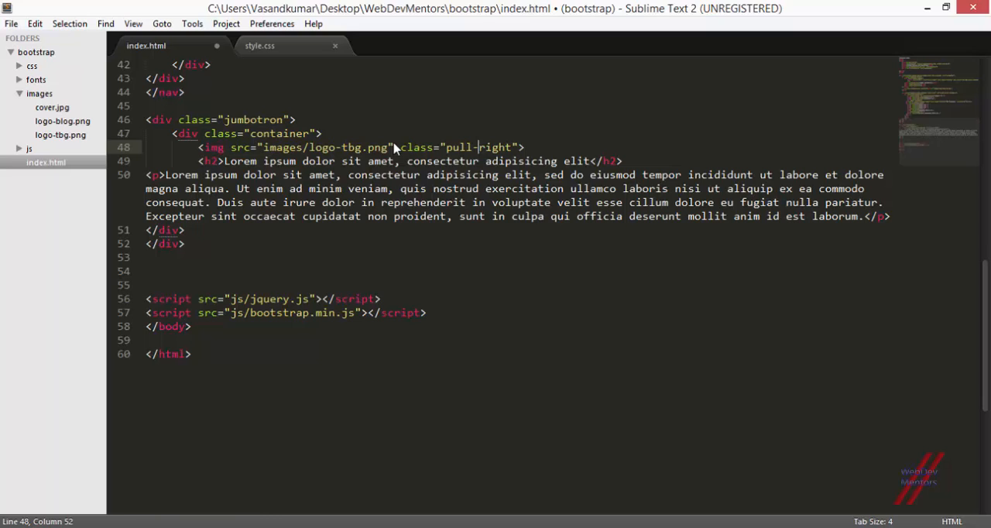
{"action": "key", "text": "ctrl+s"}
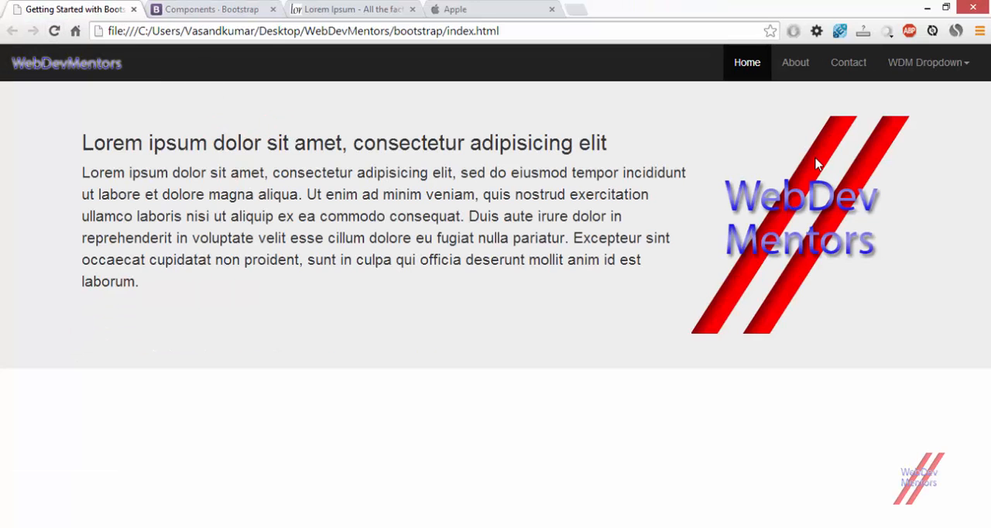
{"action": "mouse_move", "coordinate": [807, 206]}
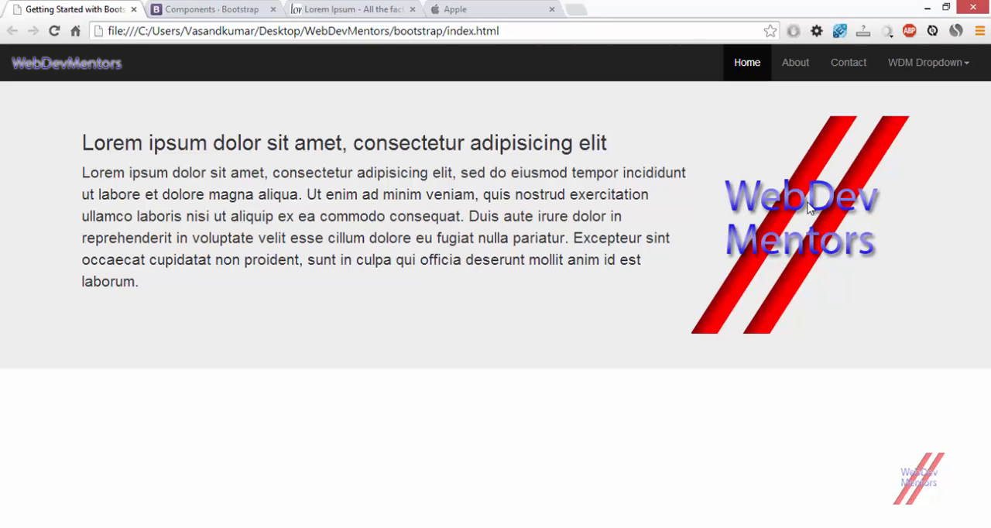
{"action": "mouse_move", "coordinate": [808, 209]}
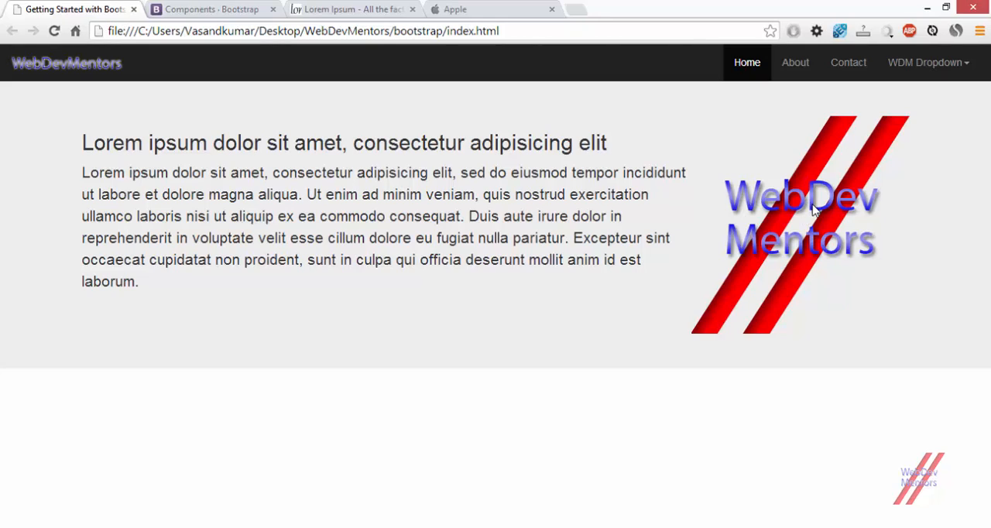
Step: Inspect the logo image in Chrome and test a 200px height on its img tag
{"action": "right_click", "coordinate": [812, 209]}
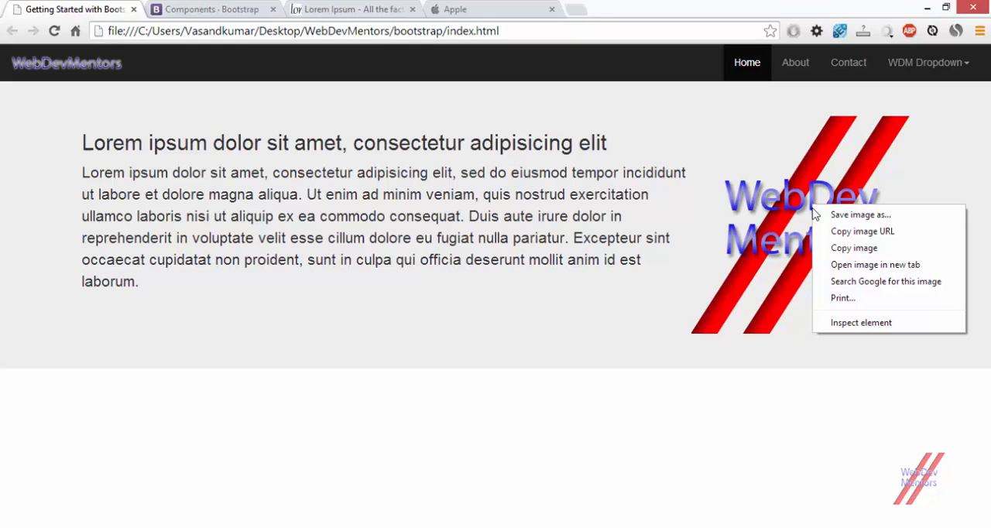
{"action": "left_click", "coordinate": [860, 322]}
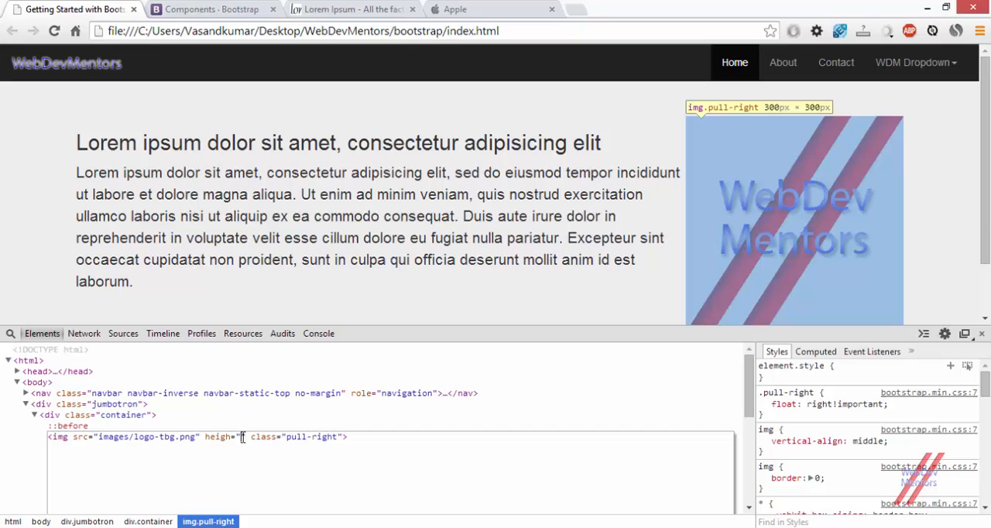
{"action": "type", "text": "200px"}
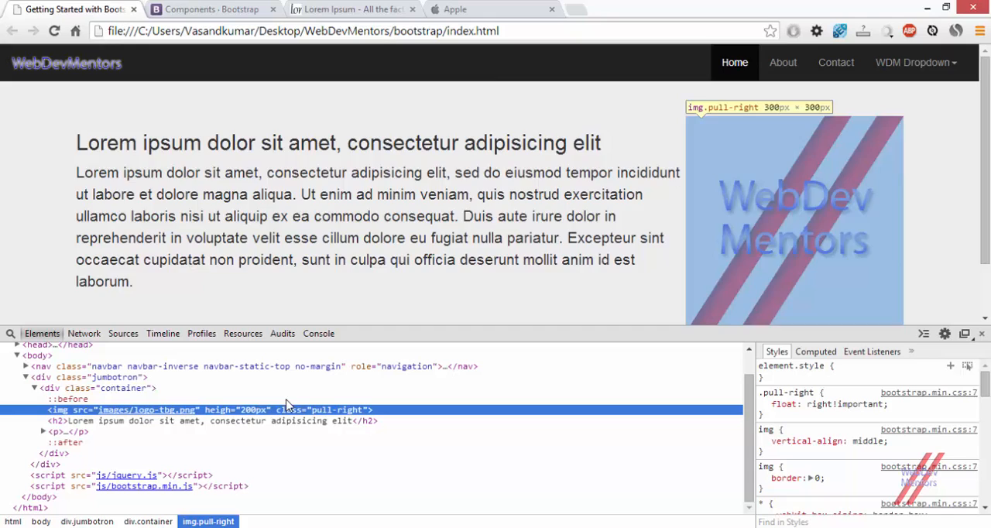
{"action": "scroll", "scroll_direction": "down", "scroll_amount": 3}
{"action": "type", "text": " height=\"200px\""}
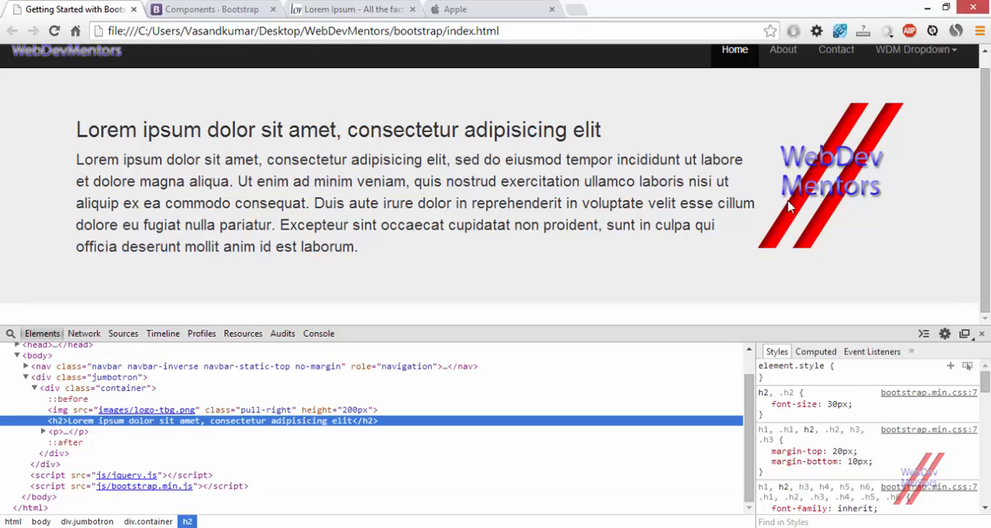
{"action": "left_click", "coordinate": [763, 404]}
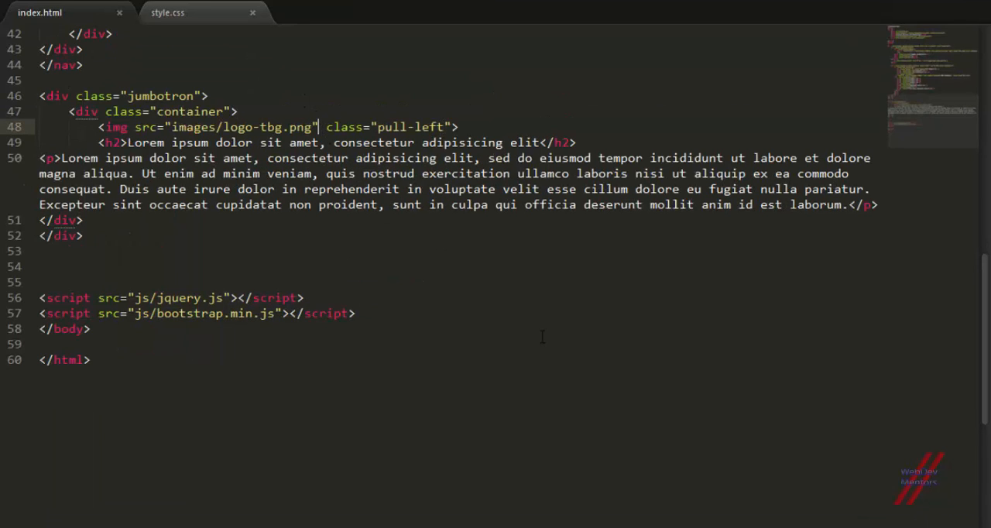
Step: Add height="200px" to the logo img tag, reload the page and close DevTools
{"action": "type", "text": "height=\"\""}
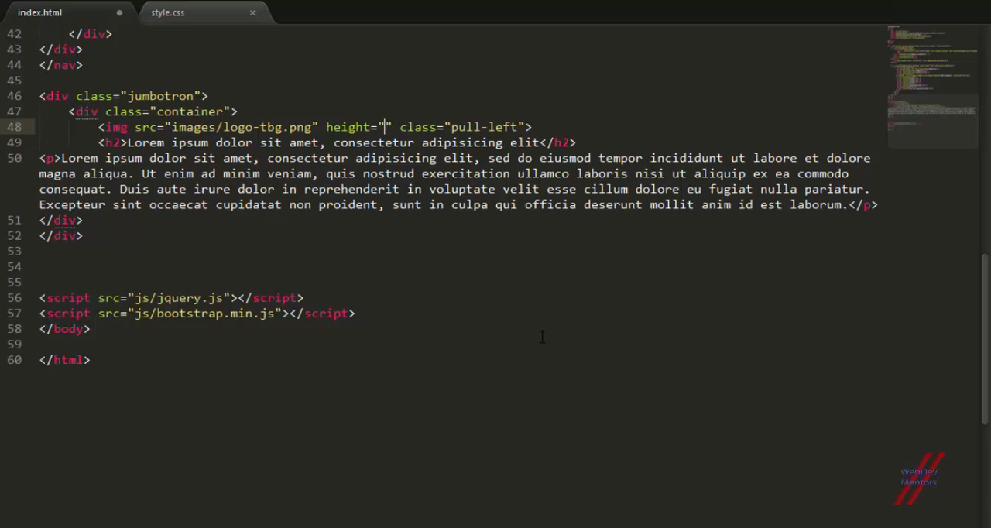
{"action": "type", "text": "200px"}
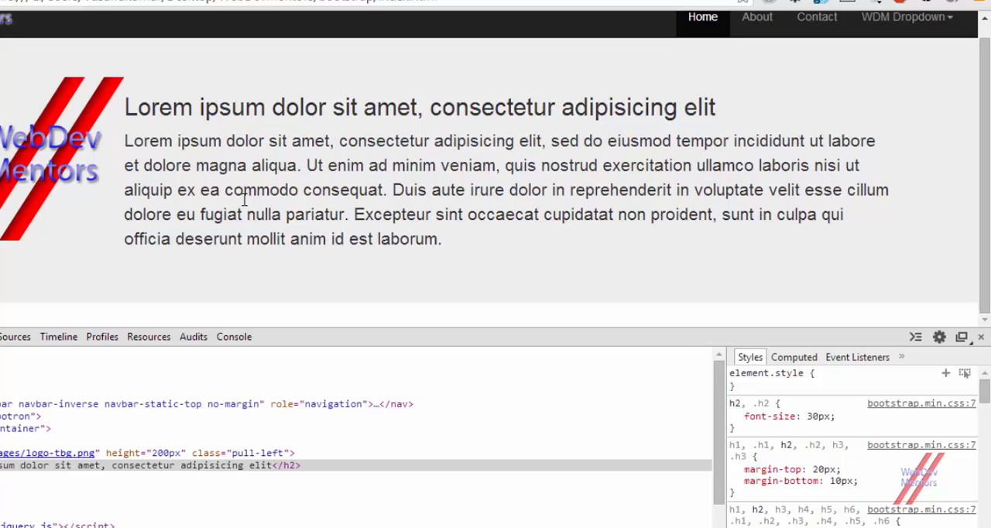
{"action": "mouse_move", "coordinate": [256, 214]}
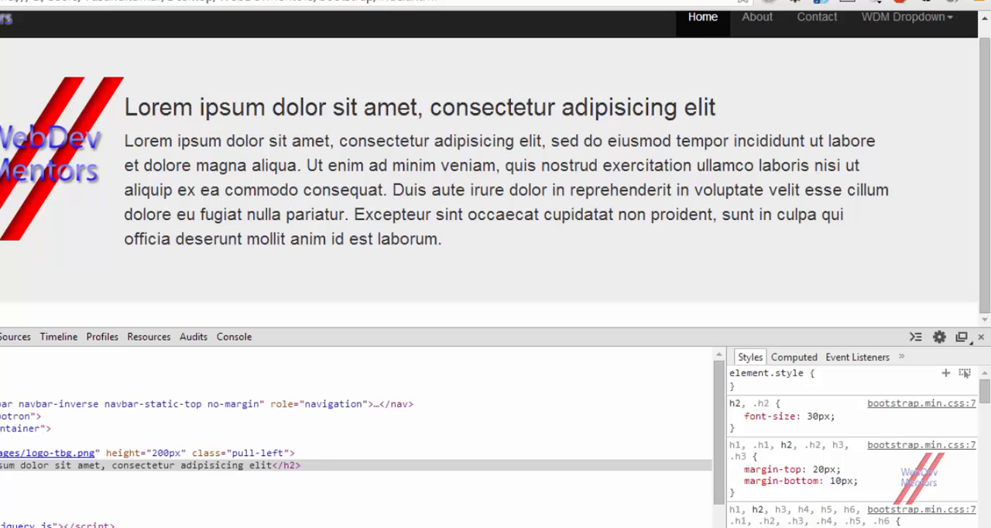
{"action": "mouse_move", "coordinate": [90, 85]}
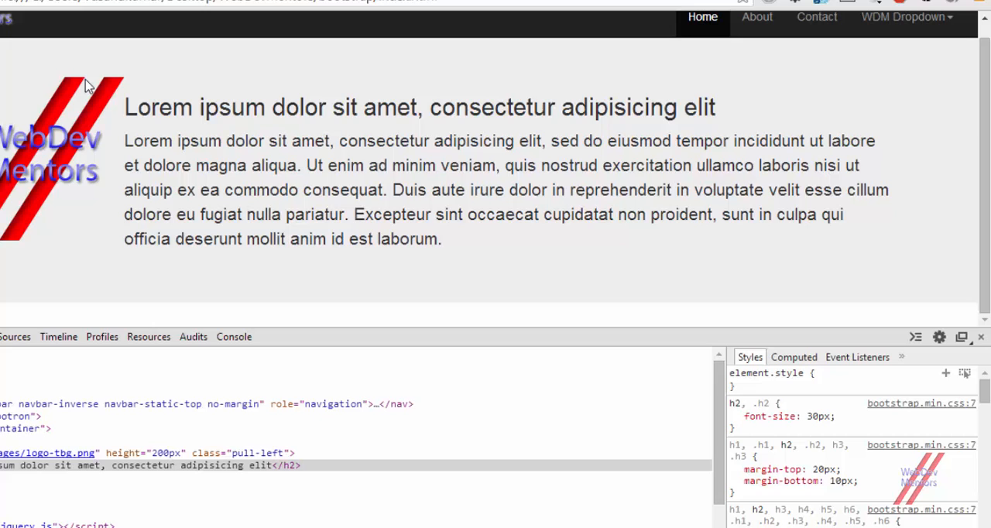
{"action": "mouse_move", "coordinate": [104, 147]}
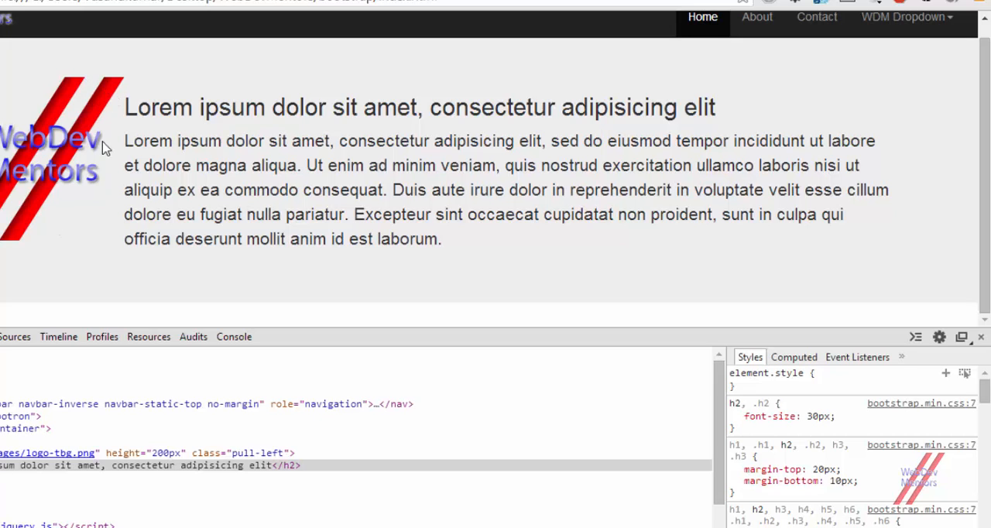
{"action": "mouse_move", "coordinate": [120, 145]}
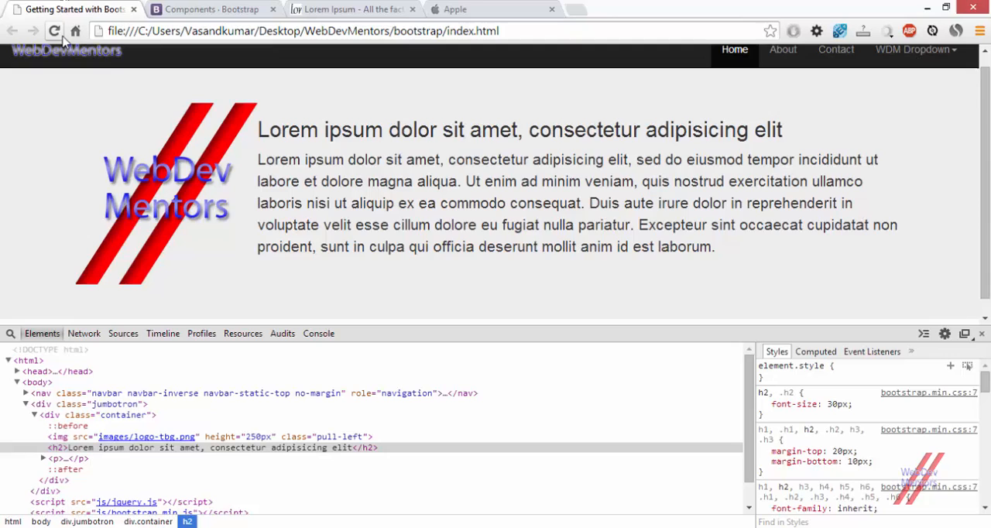
{"action": "left_click", "coordinate": [54, 31]}
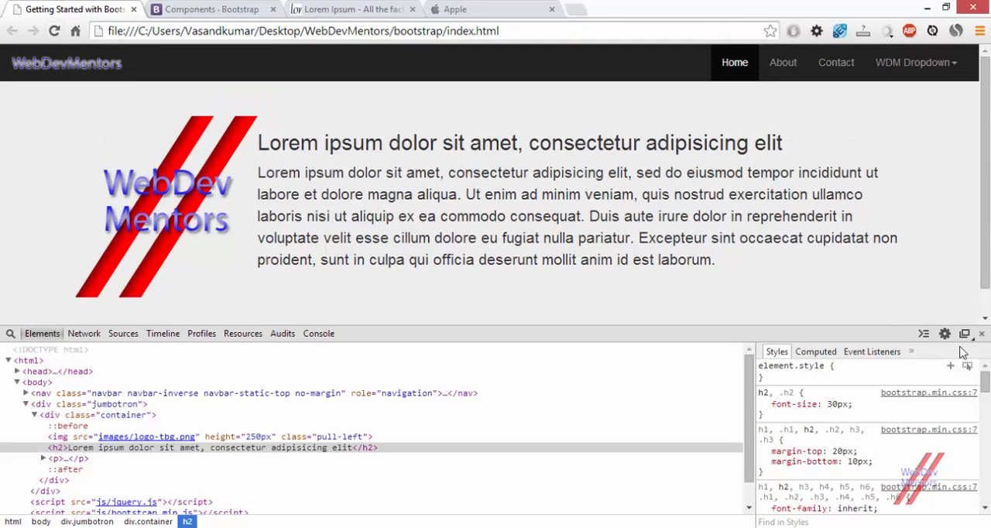
{"action": "left_click", "coordinate": [980, 332]}
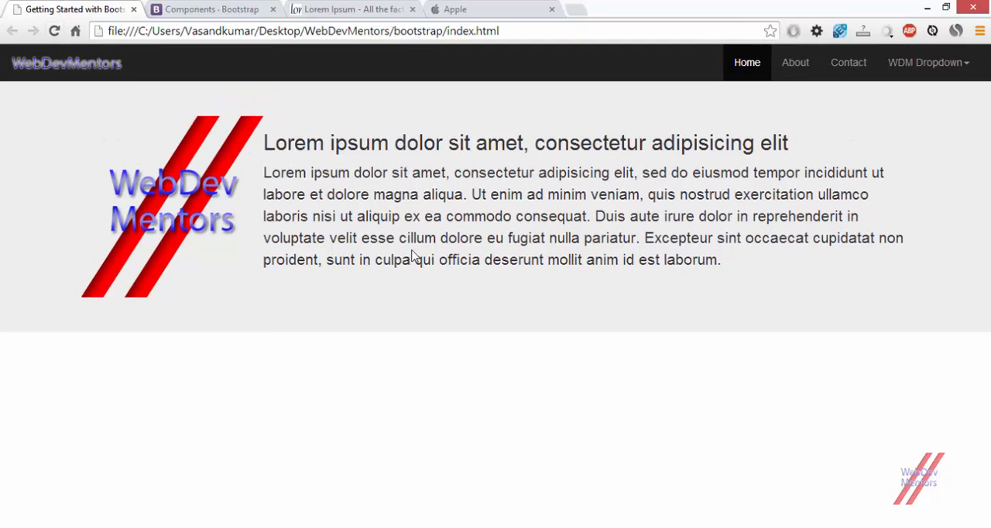
{"action": "mouse_move", "coordinate": [731, 267]}
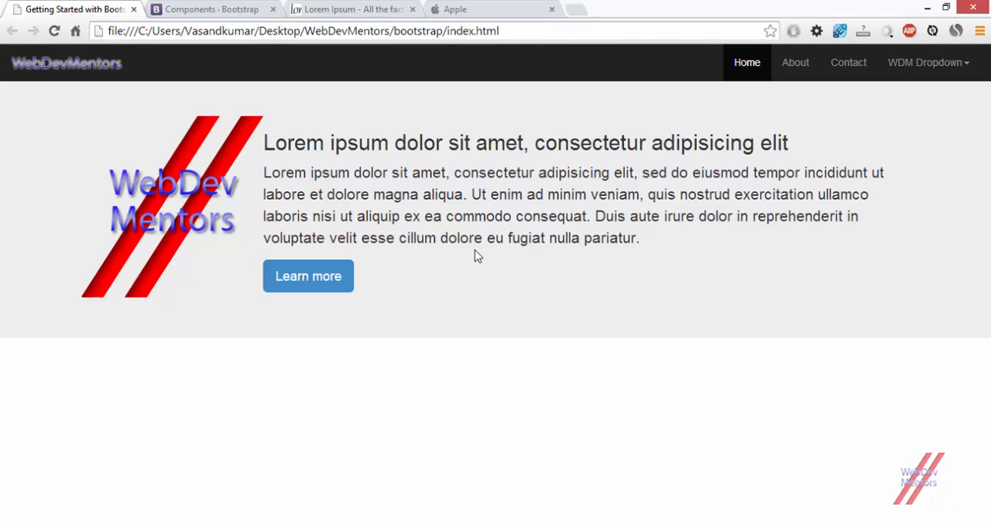
{"action": "mouse_move", "coordinate": [292, 513]}
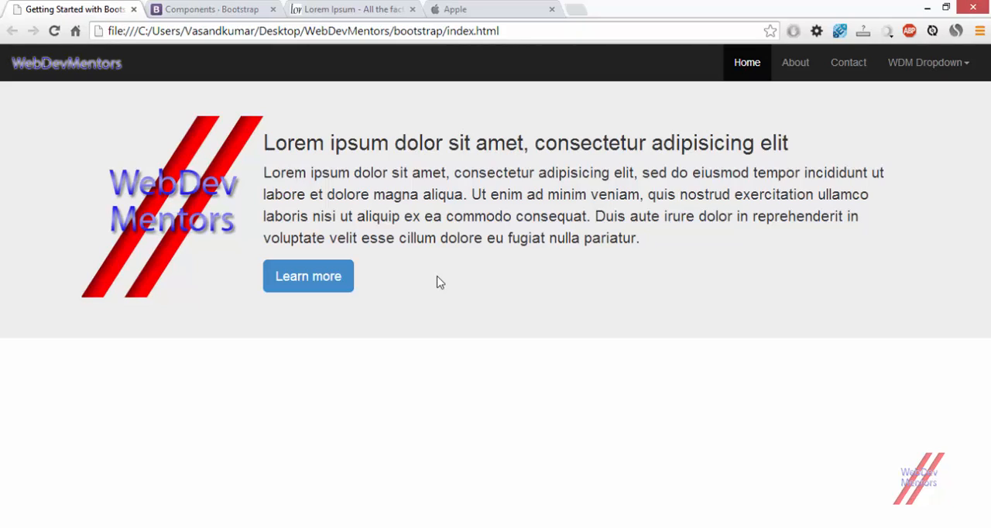
{"action": "mouse_move", "coordinate": [449, 291]}
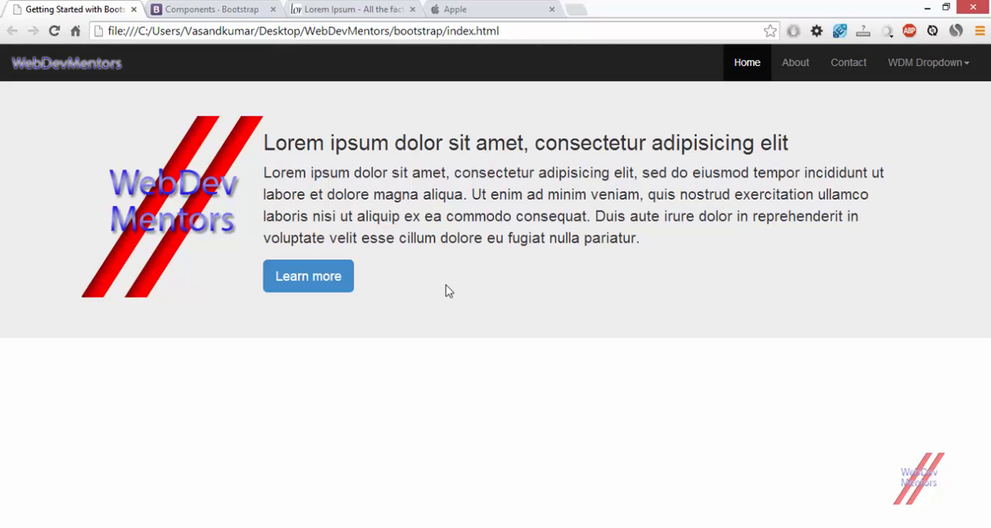
{"action": "mouse_move", "coordinate": [452, 294]}
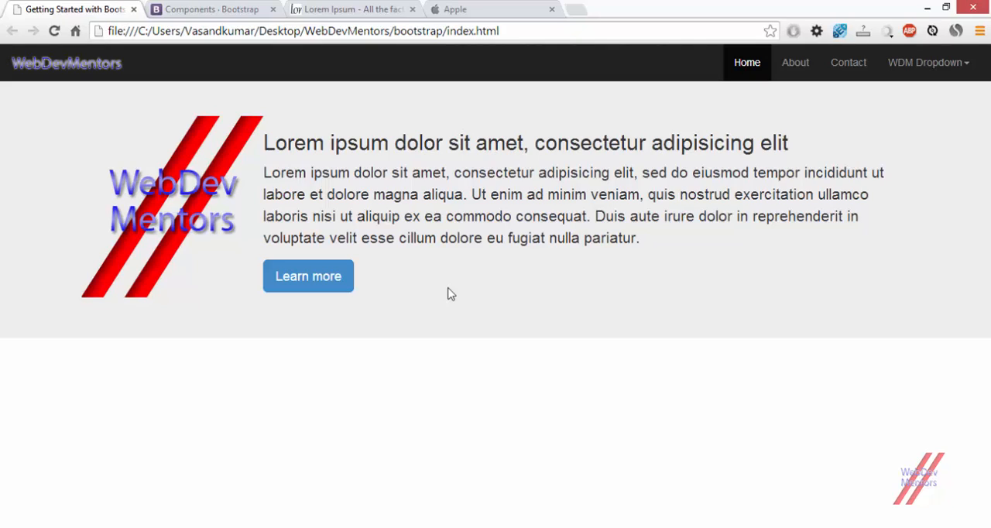
{"action": "mouse_move", "coordinate": [472, 367]}
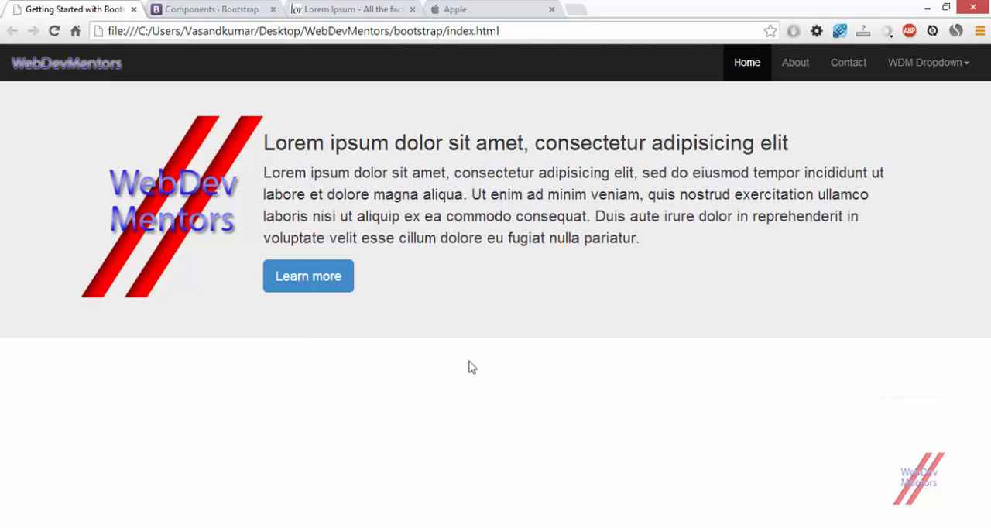
{"action": "mouse_move", "coordinate": [292, 192]}
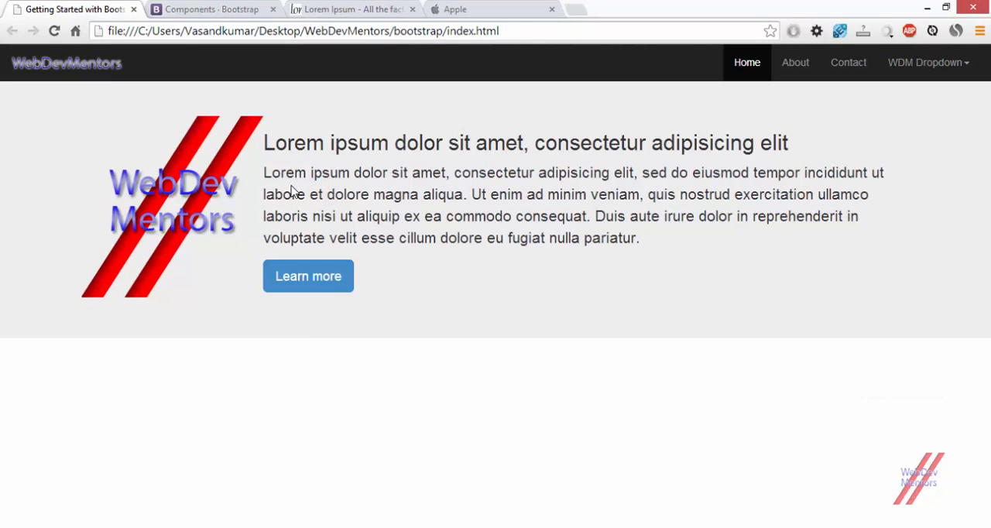
{"action": "left_click_drag", "start_coordinate": [263, 142], "coordinate": [638, 237]}
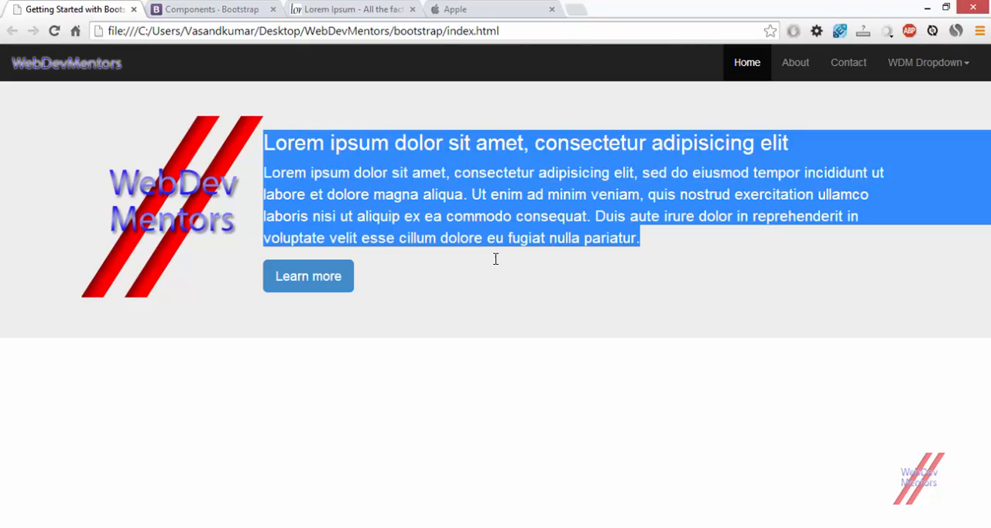
{"action": "left_click", "coordinate": [431, 285]}
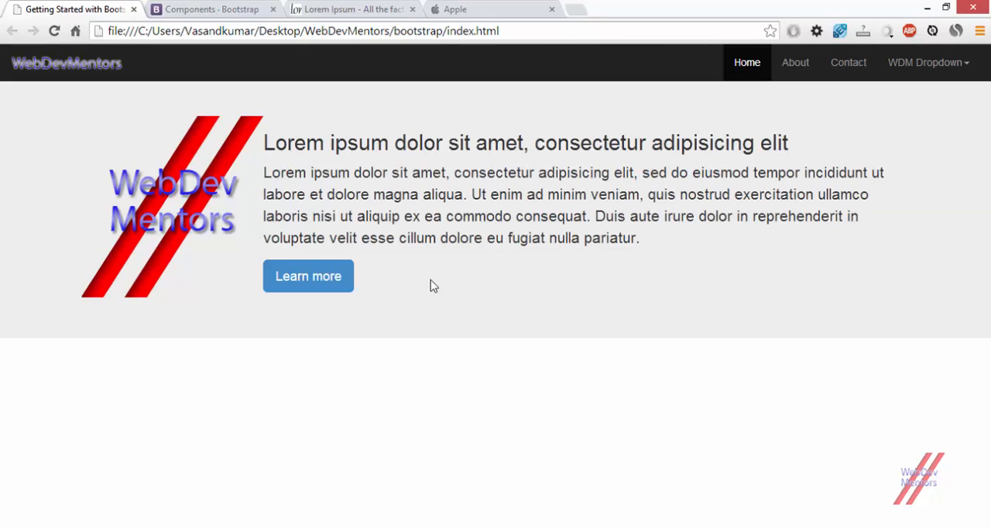
{"action": "mouse_move", "coordinate": [256, 235]}
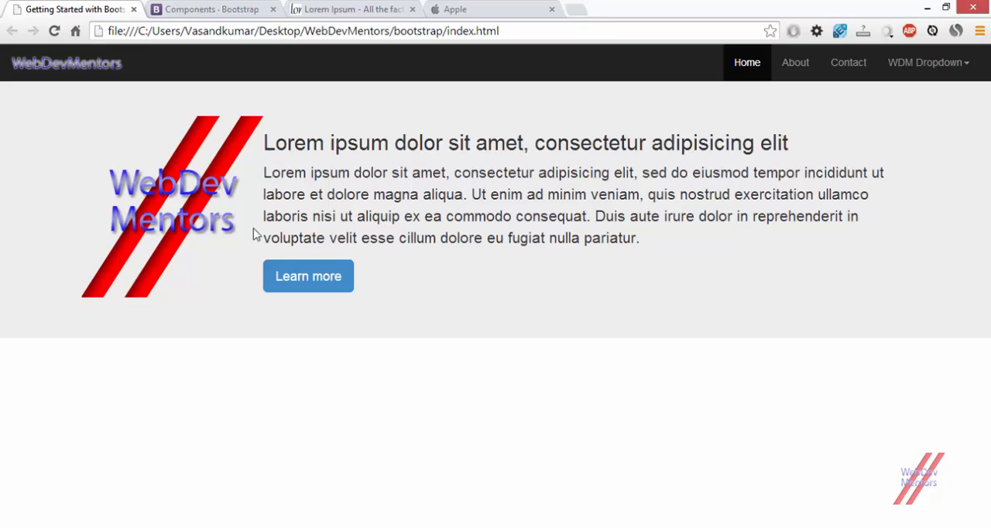
{"action": "mouse_move", "coordinate": [240, 242]}
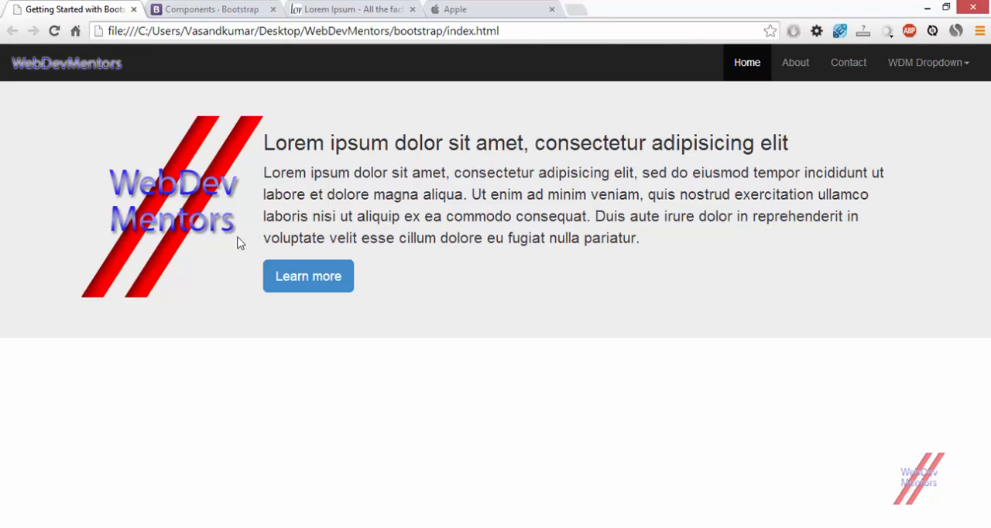
{"action": "mouse_move", "coordinate": [343, 248]}
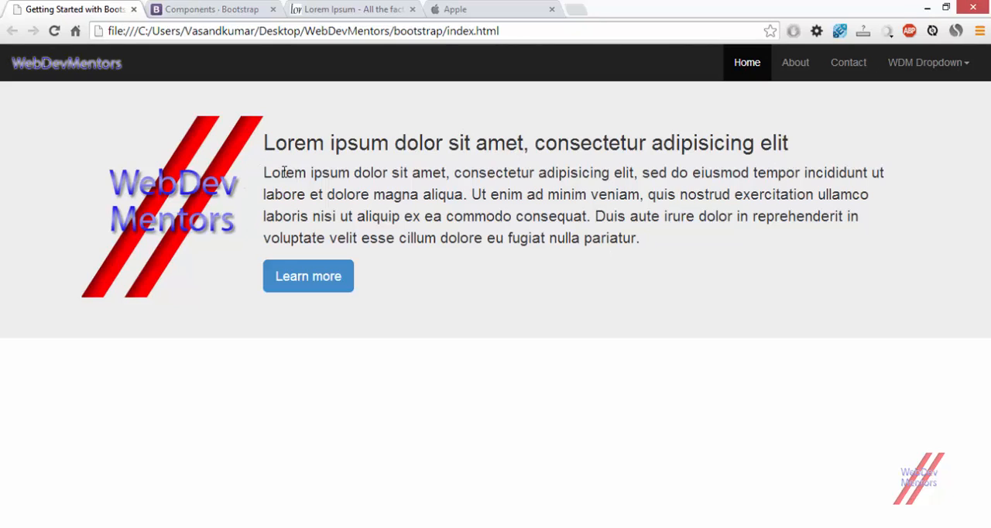
{"action": "left_click_drag", "start_coordinate": [264, 172], "coordinate": [639, 237]}
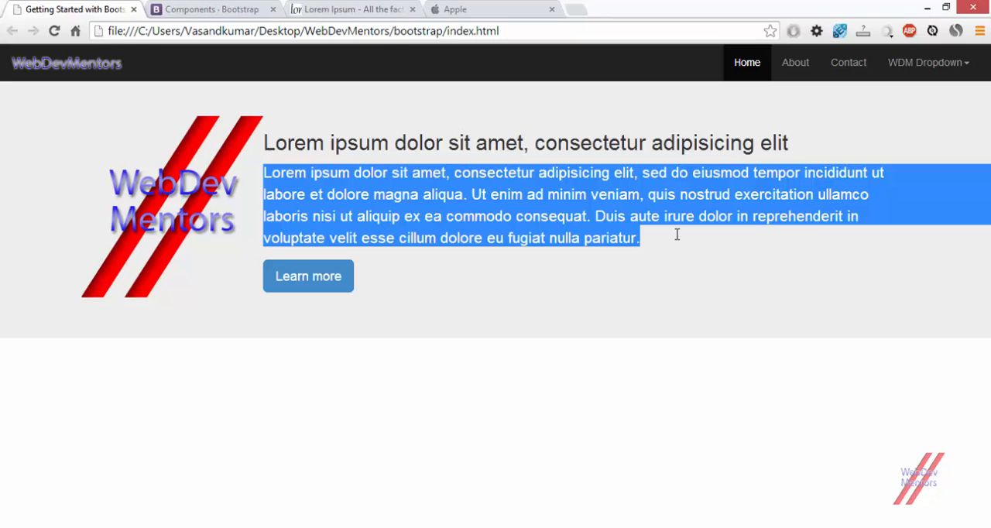
{"action": "left_click", "coordinate": [232, 151]}
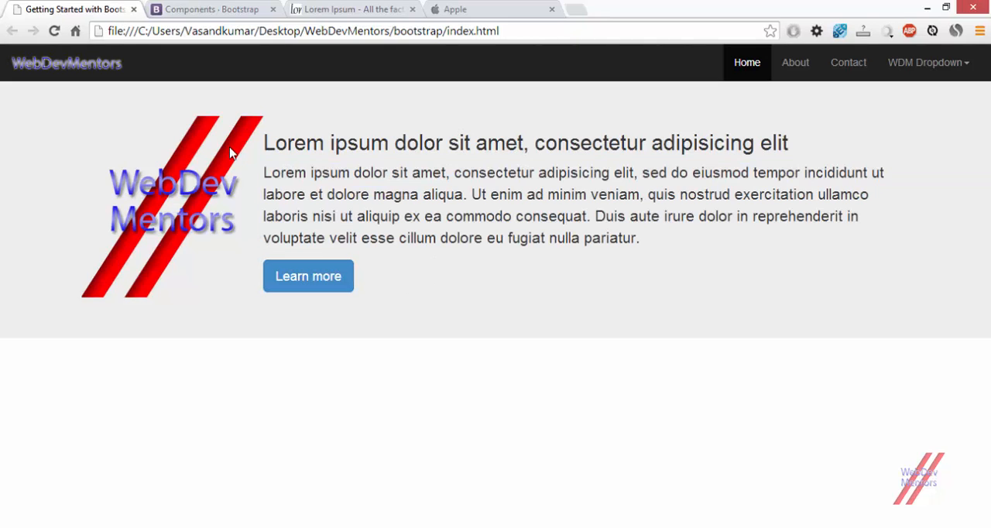
{"action": "mouse_move", "coordinate": [420, 327]}
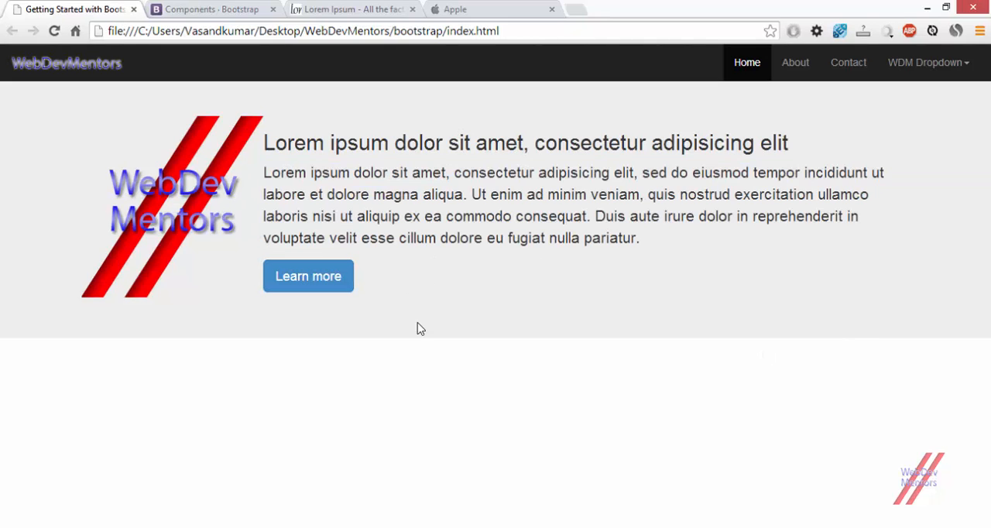